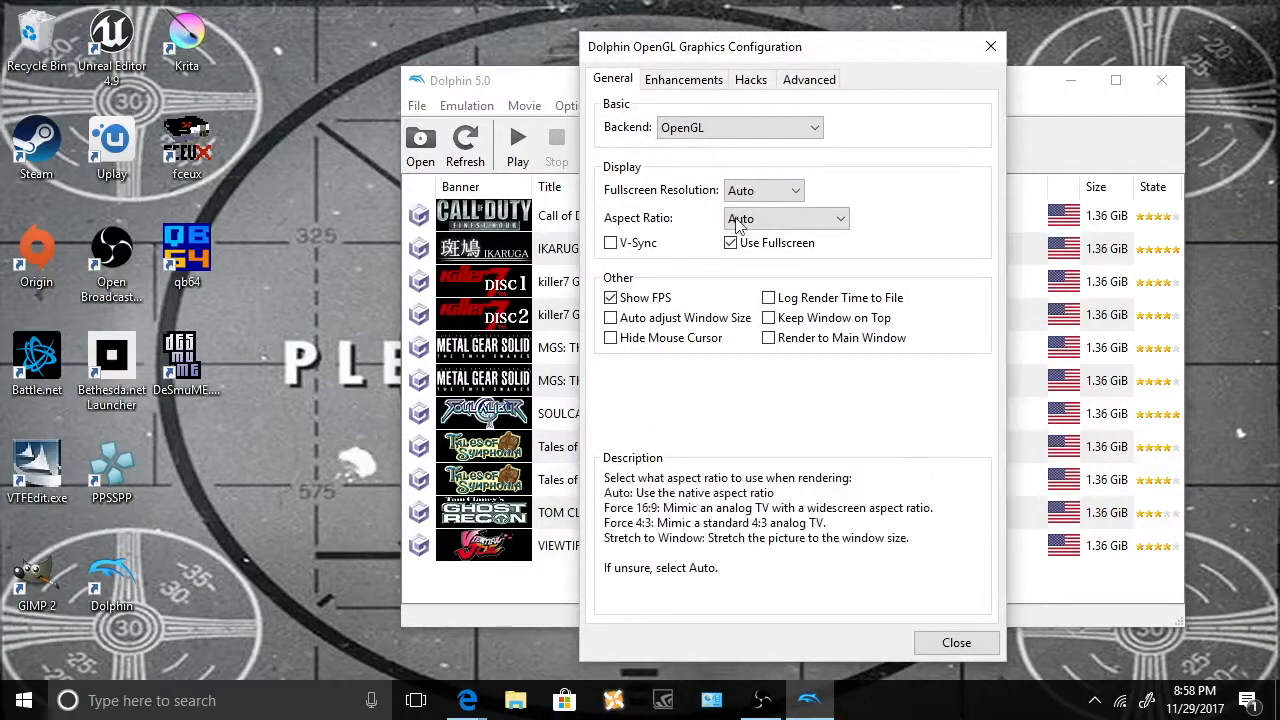
- Review the Enhancements and Hacks graphics tabs, close the GQSEAF folder, and launch Tales of Symphonia Disc 1
{"action": "left_click", "coordinate": [684, 79]}
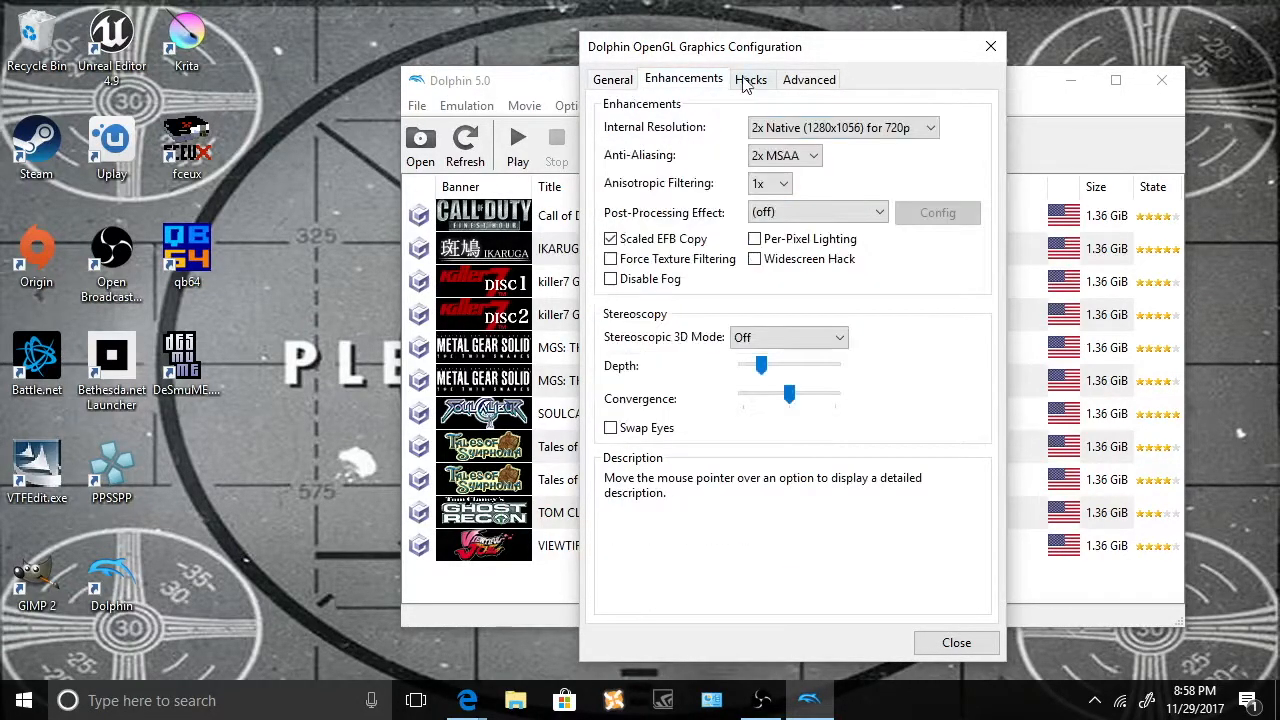
{"action": "left_click", "coordinate": [809, 79]}
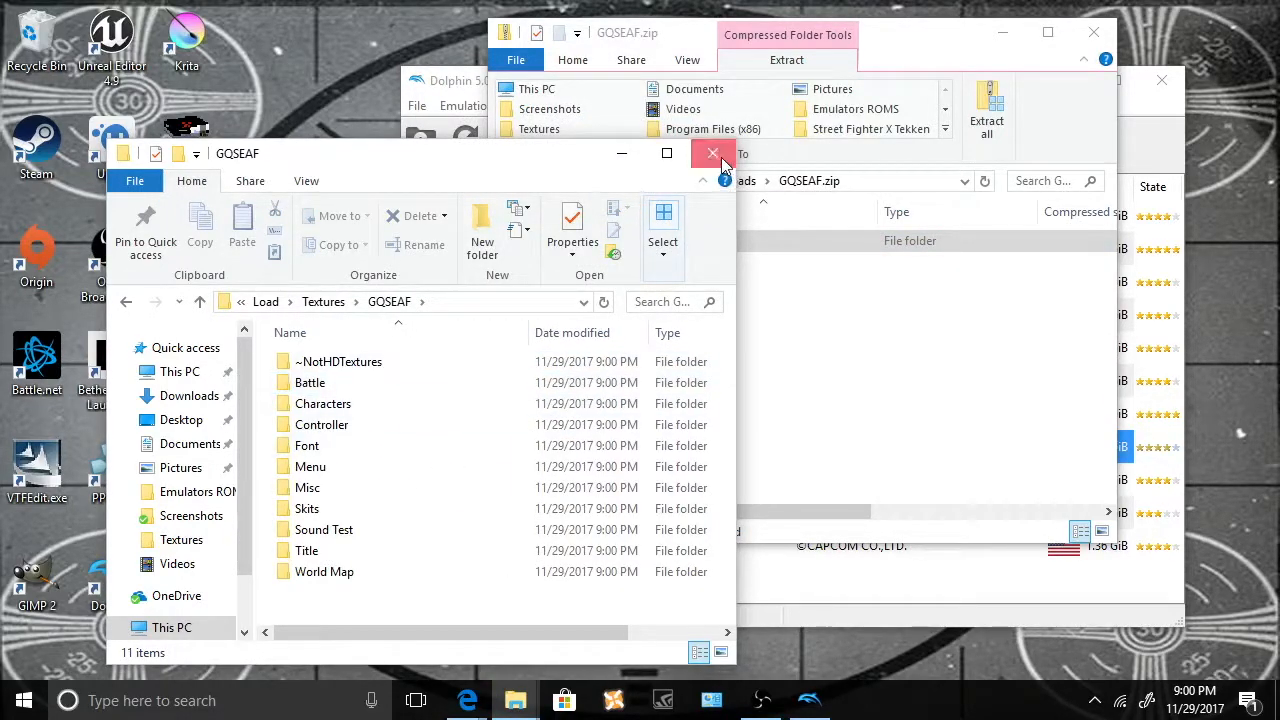
{"action": "left_click", "coordinate": [713, 153]}
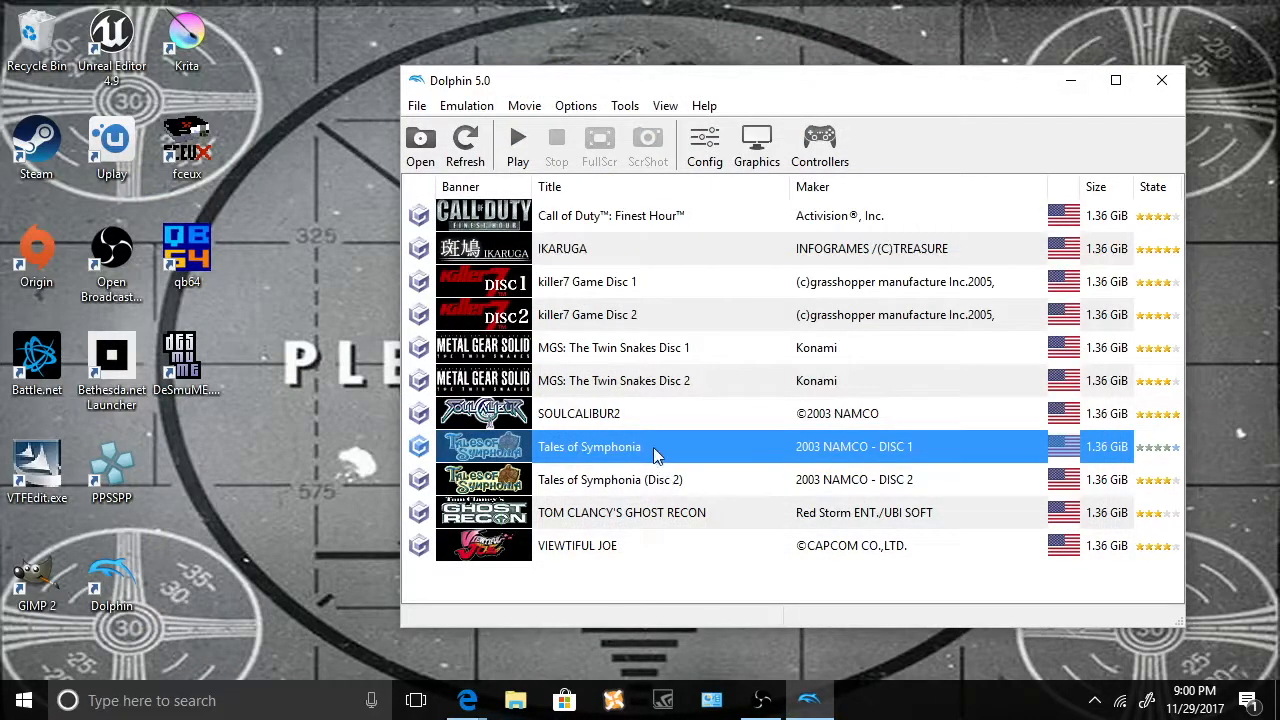
{"action": "double_click", "coordinate": [589, 446]}
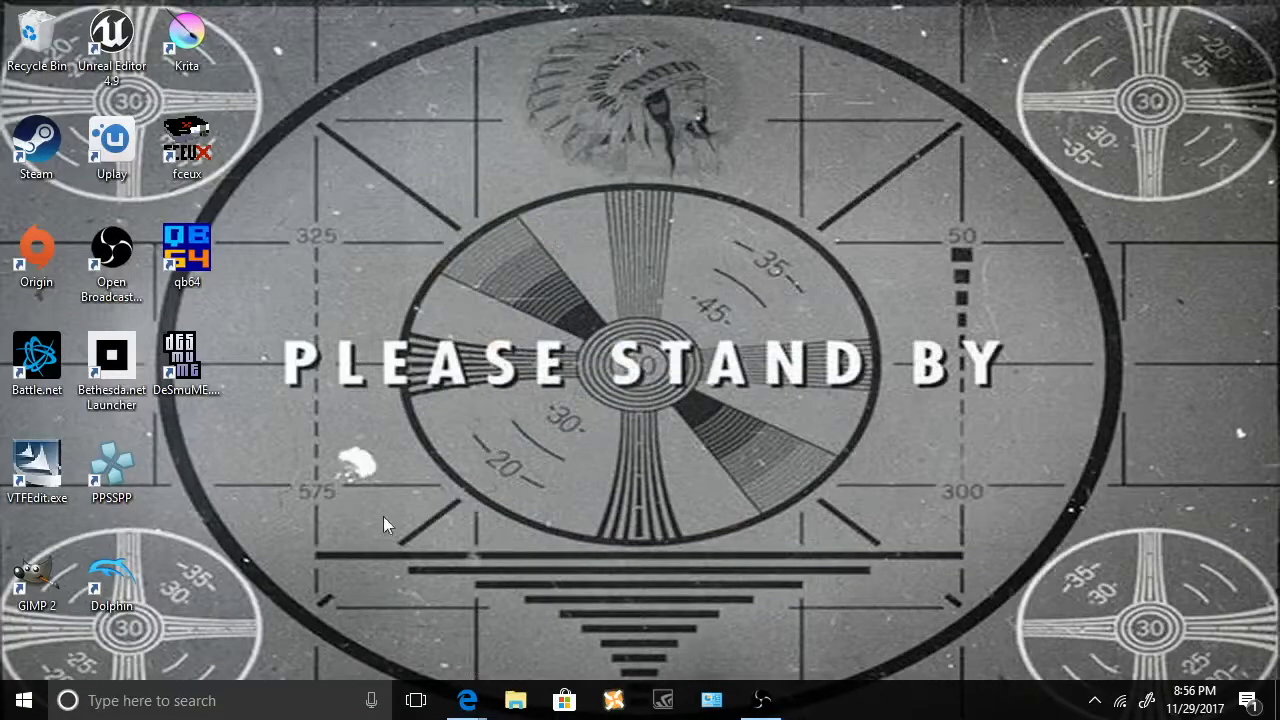
{"action": "mouse_move", "coordinate": [267, 621]}
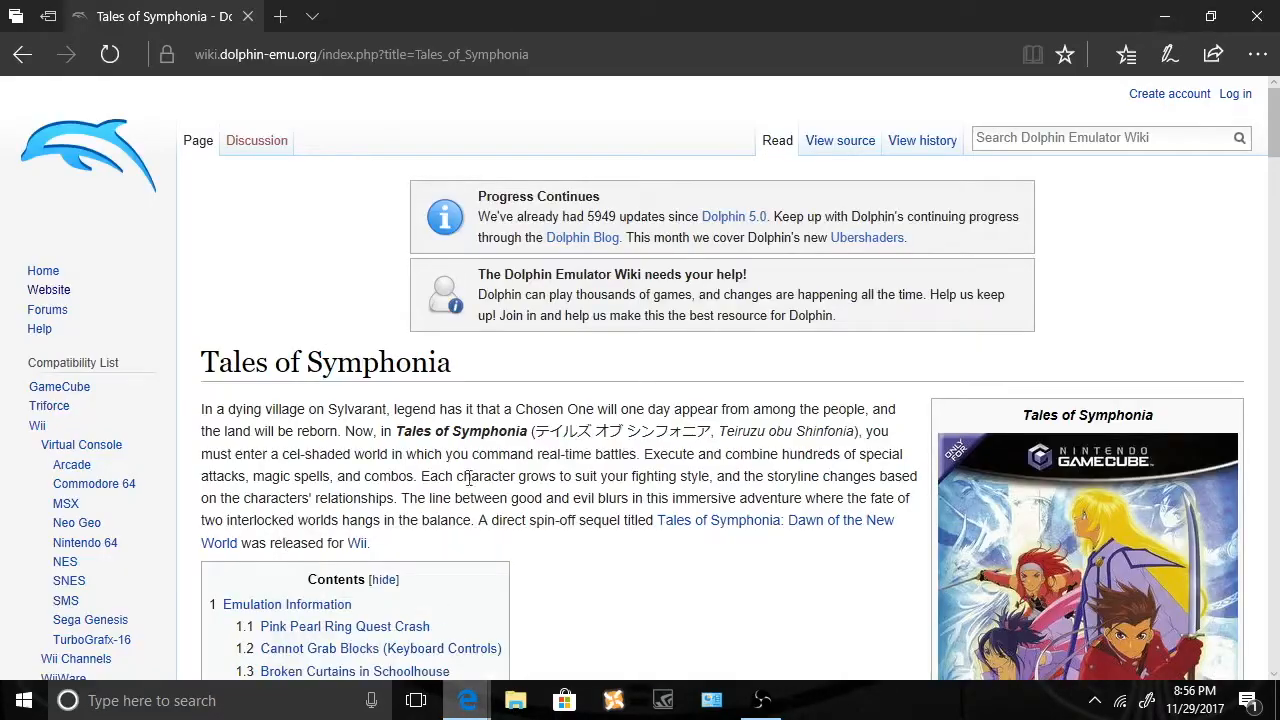
- Follow the wiki's HD Textures link to the forum thread's Download section
{"action": "scroll", "scroll_direction": "down", "scroll_amount": 3}
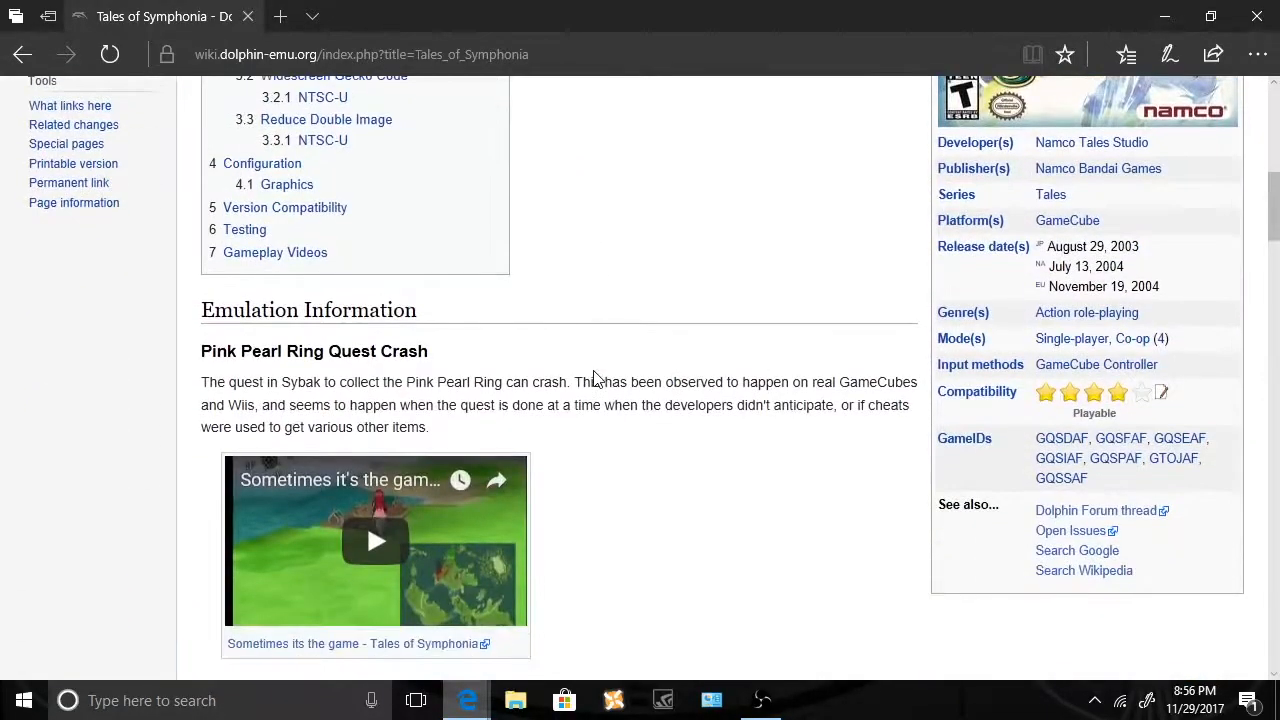
{"action": "scroll", "scroll_direction": "down", "scroll_amount": 3}
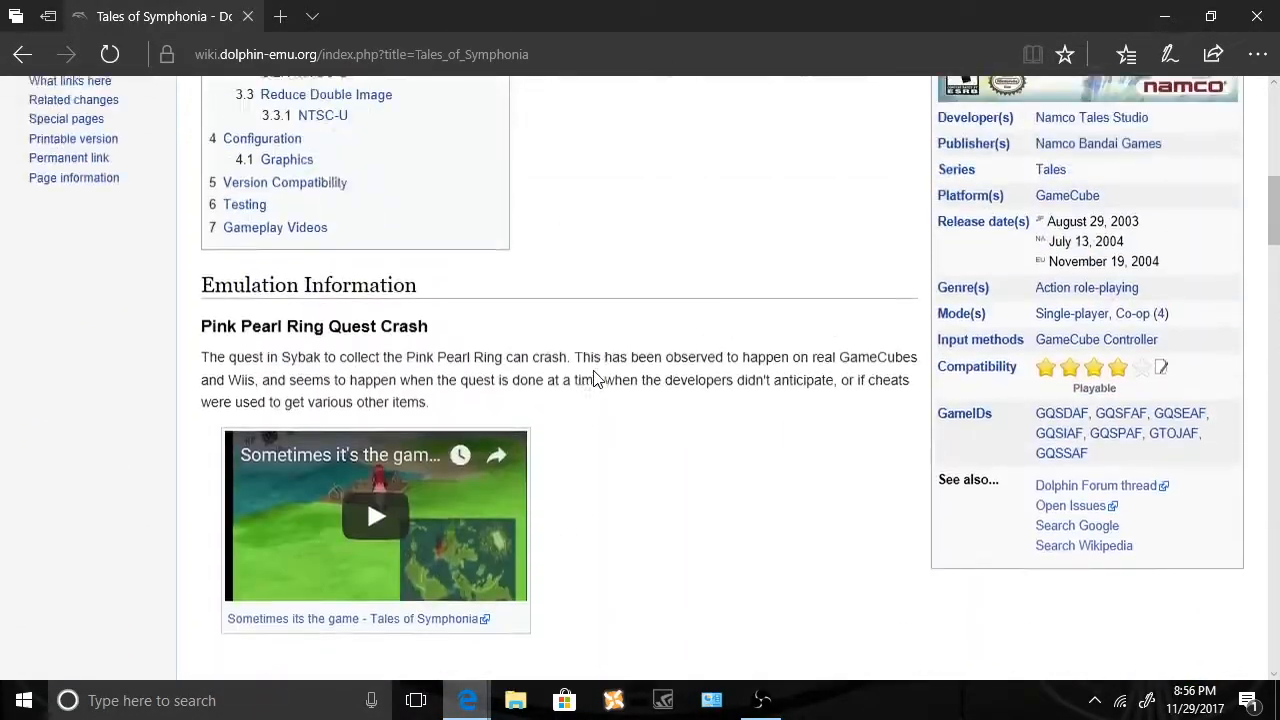
{"action": "scroll", "scroll_direction": "up", "scroll_amount": 3}
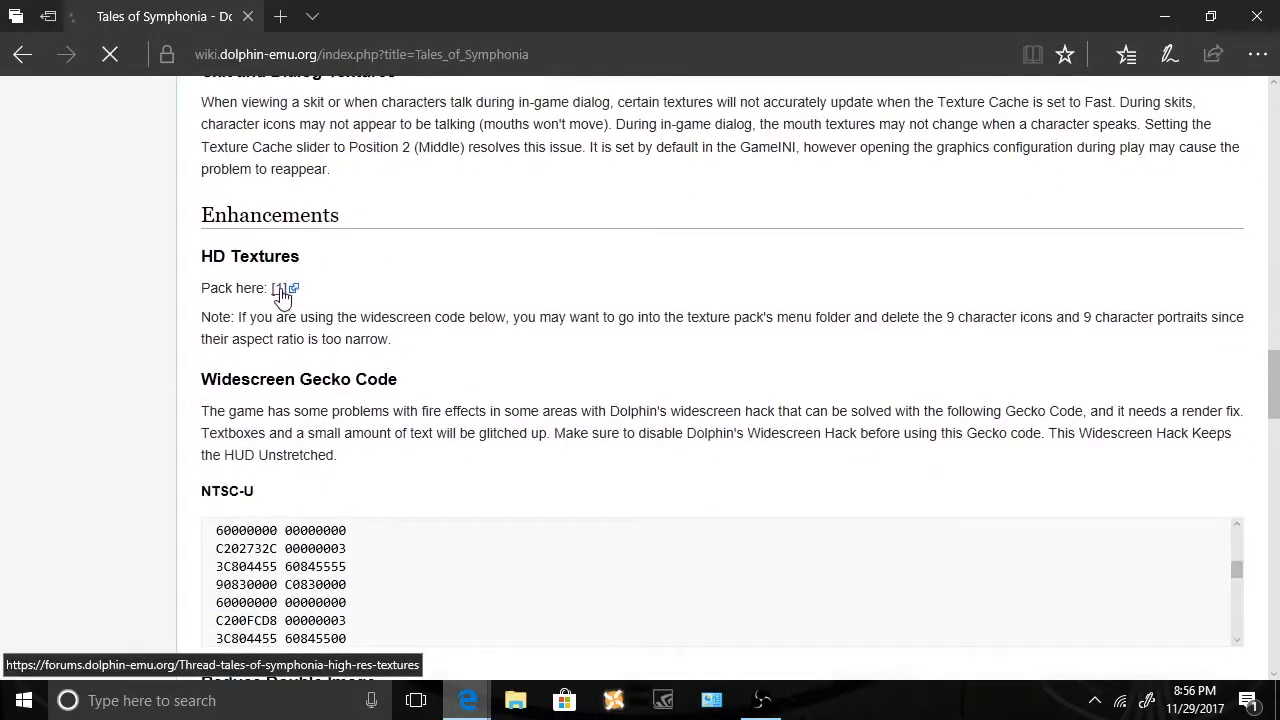
{"action": "left_click", "coordinate": [284, 288]}
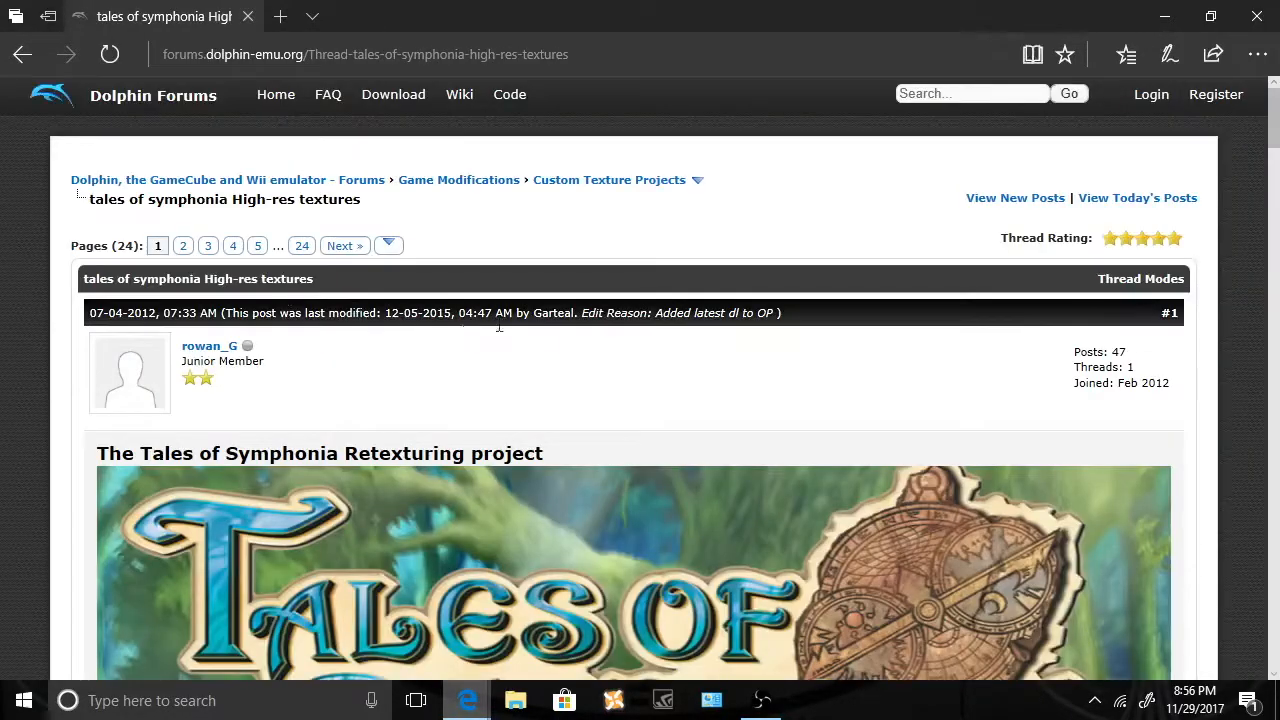
{"action": "scroll", "scroll_direction": "down", "scroll_amount": 3}
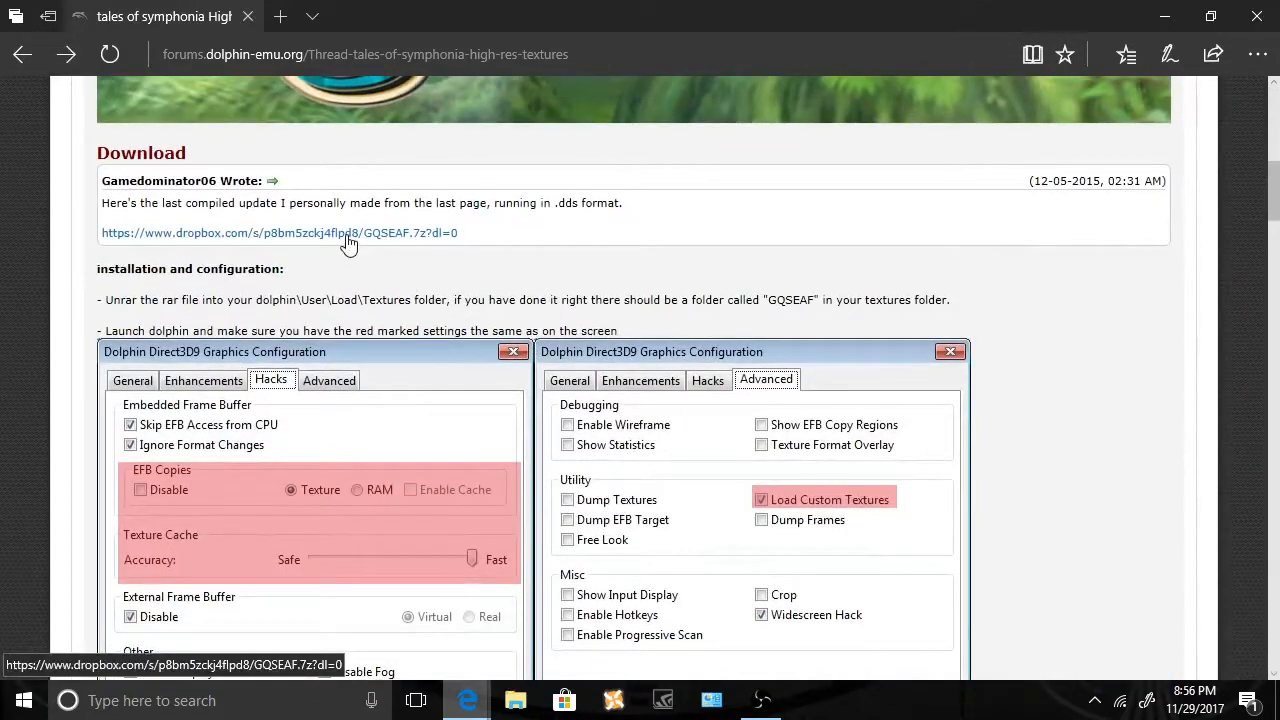
- Save GQSEAF.7z from Dropbox via Direct download, dismissing the sign-up popup
{"action": "left_click", "coordinate": [279, 233]}
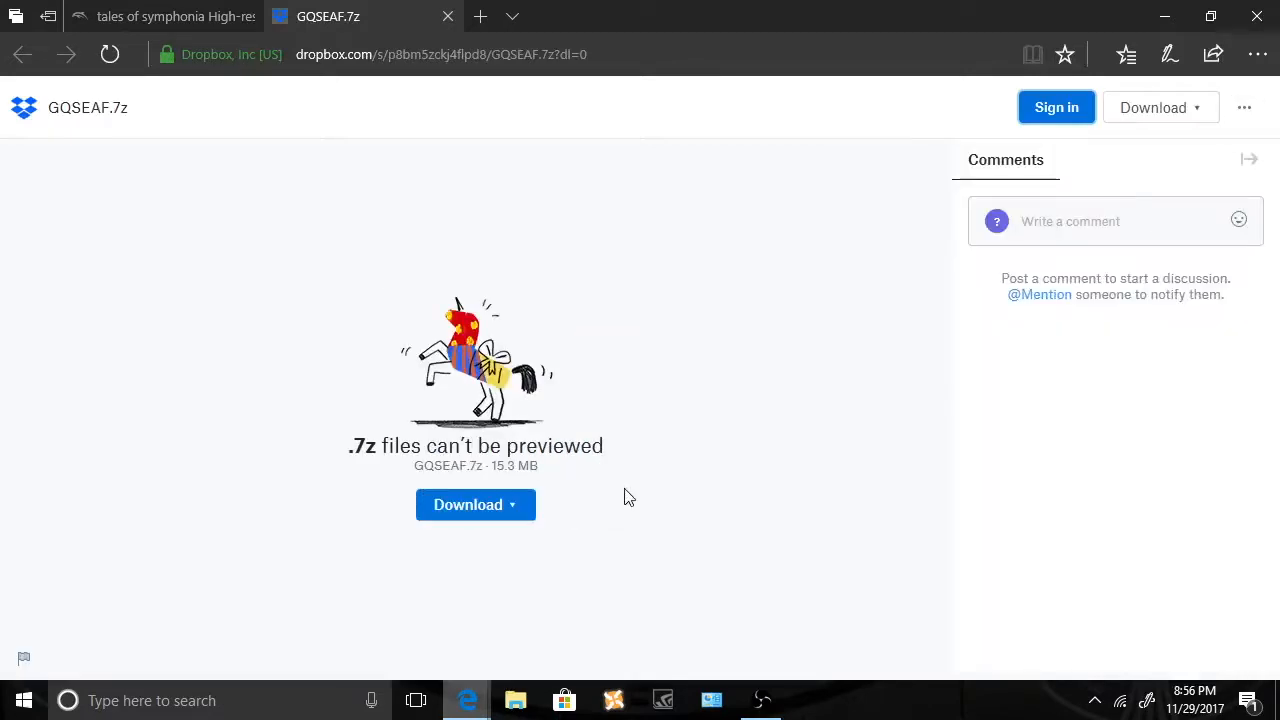
{"action": "left_click", "coordinate": [475, 504]}
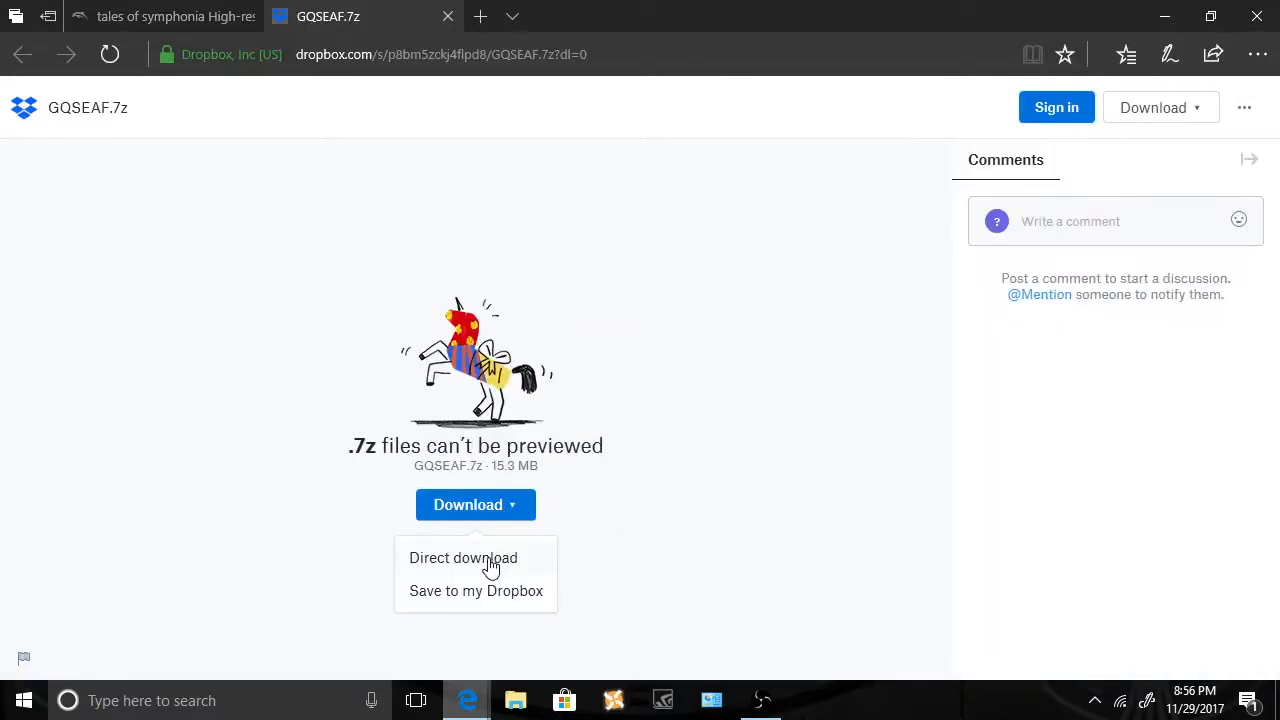
{"action": "left_click", "coordinate": [476, 590]}
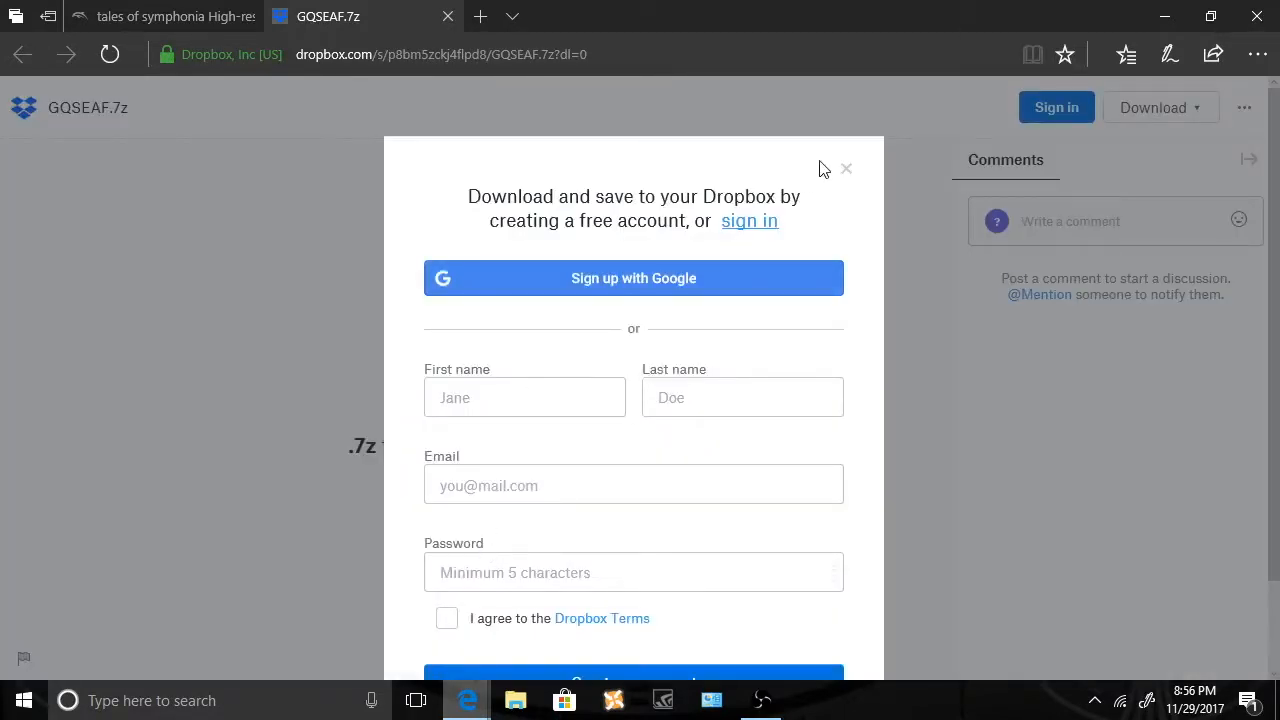
{"action": "left_click", "coordinate": [845, 168]}
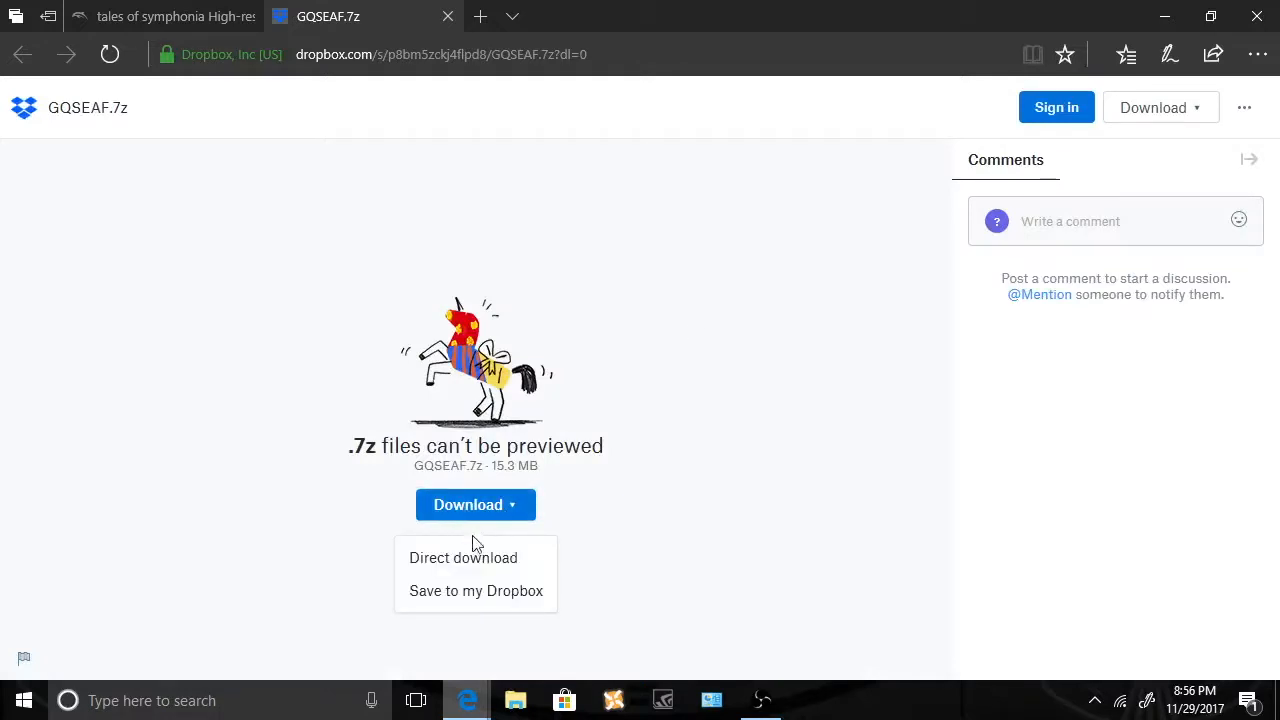
{"action": "left_click", "coordinate": [463, 557]}
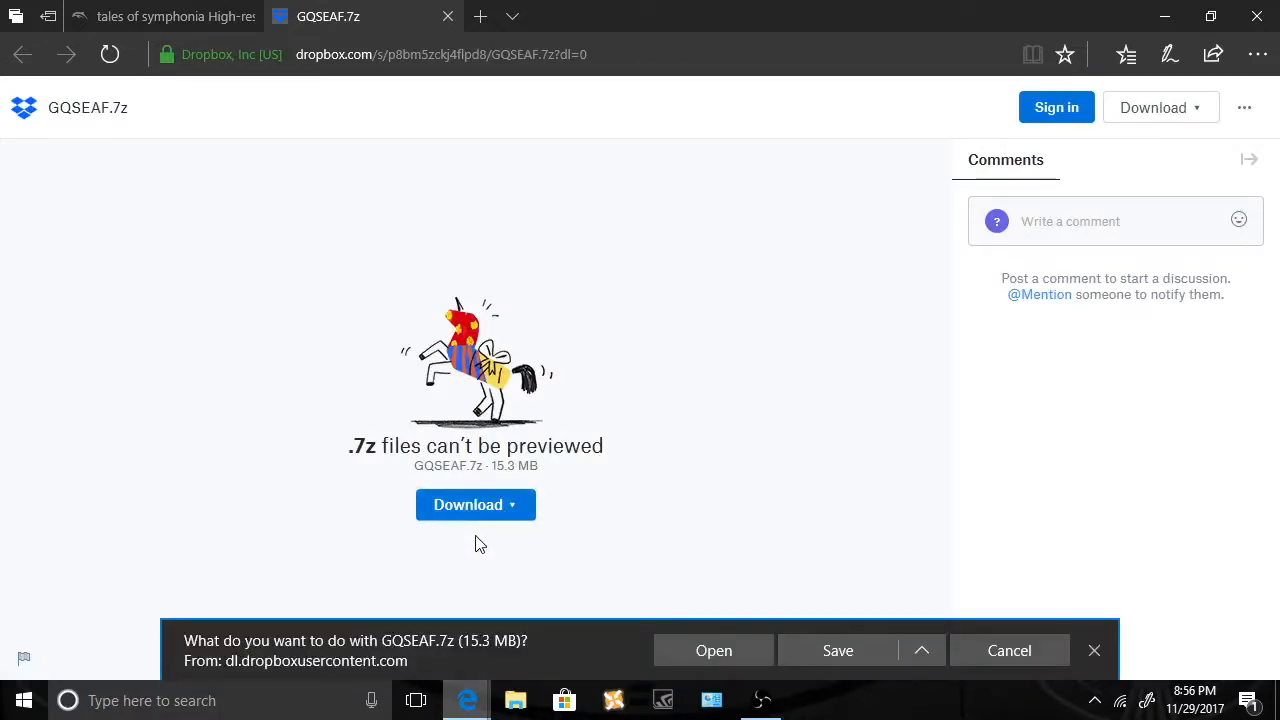
{"action": "left_click", "coordinate": [837, 650]}
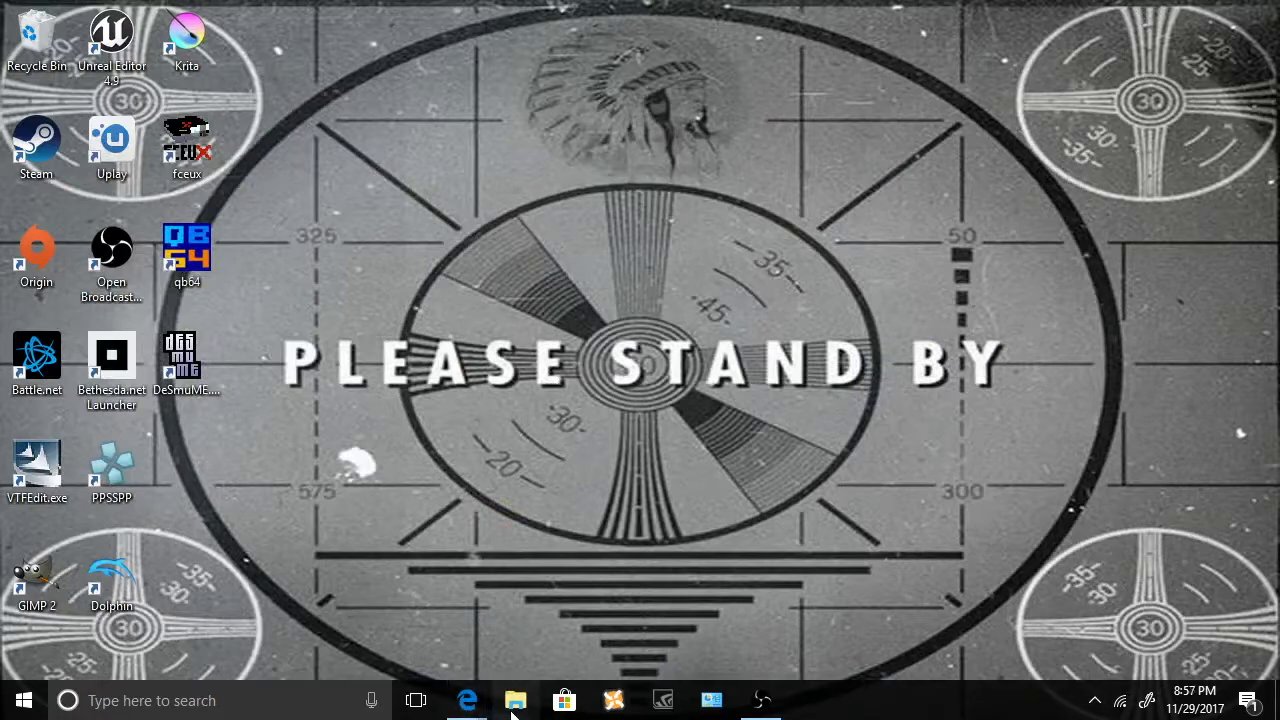
- Browse to Downloads and select and drag the GQSEAF.7z archive
{"action": "left_click", "coordinate": [515, 700]}
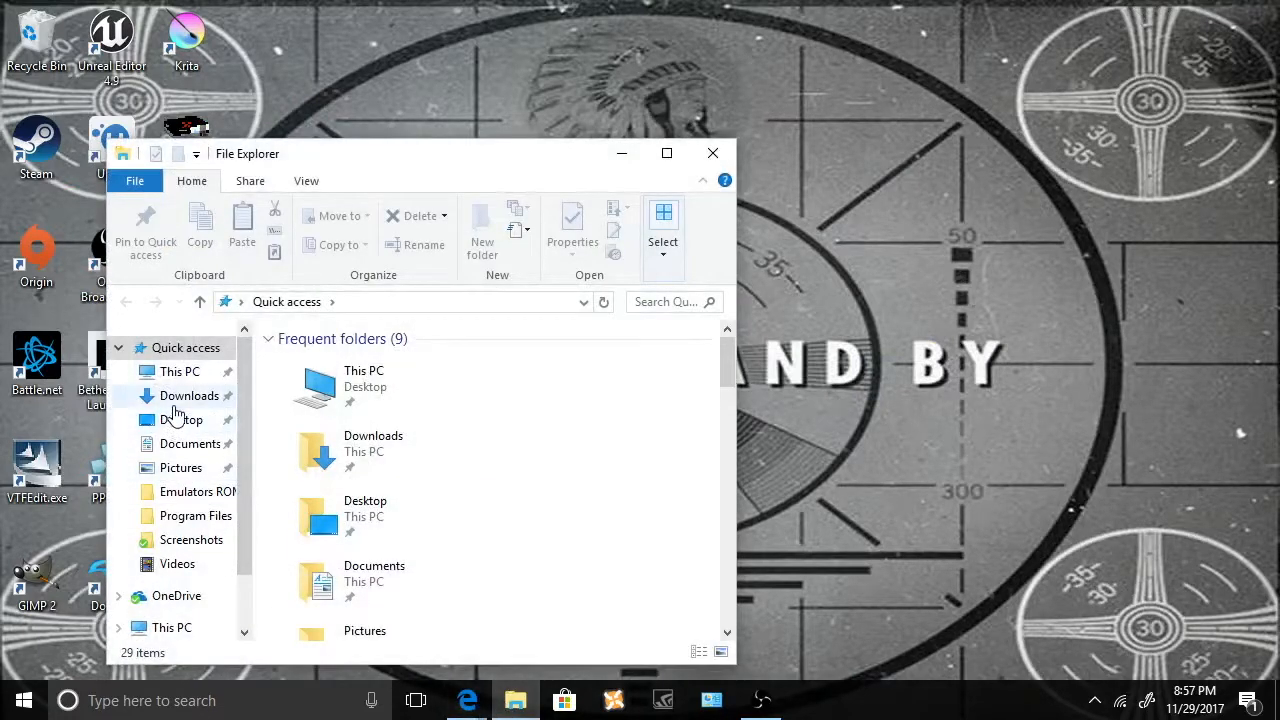
{"action": "left_click", "coordinate": [189, 395]}
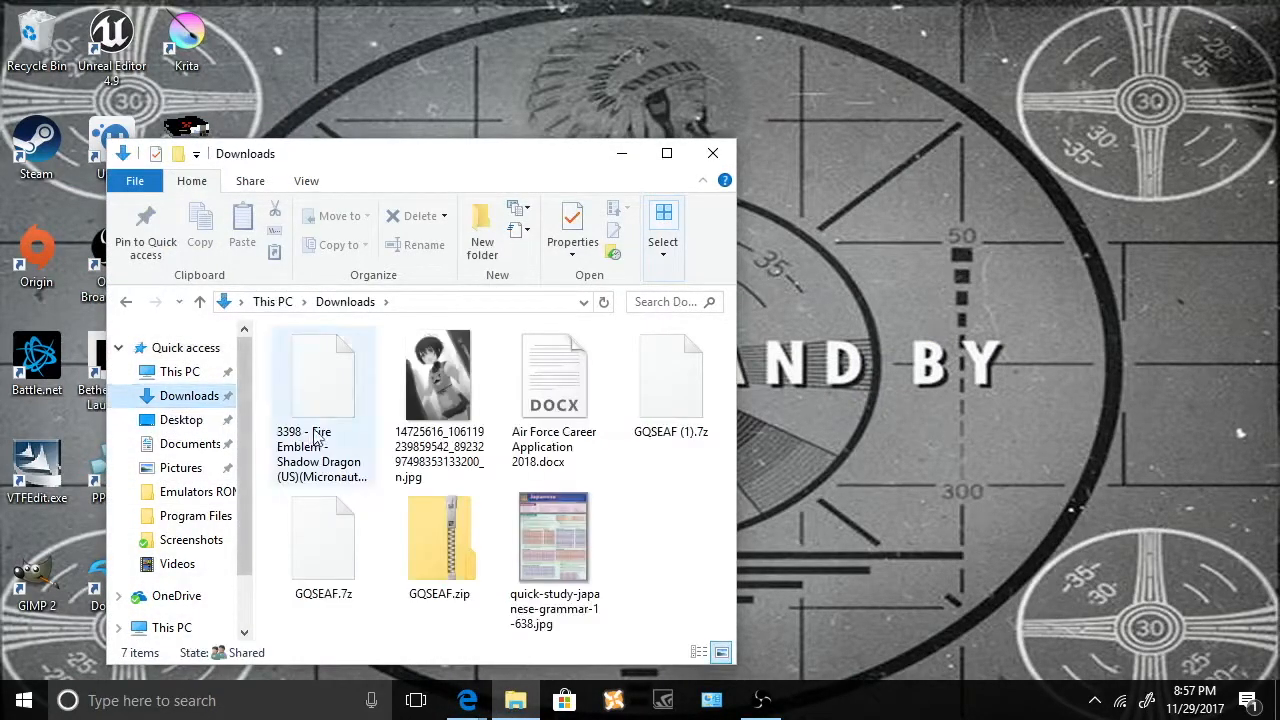
{"action": "left_click", "coordinate": [323, 540]}
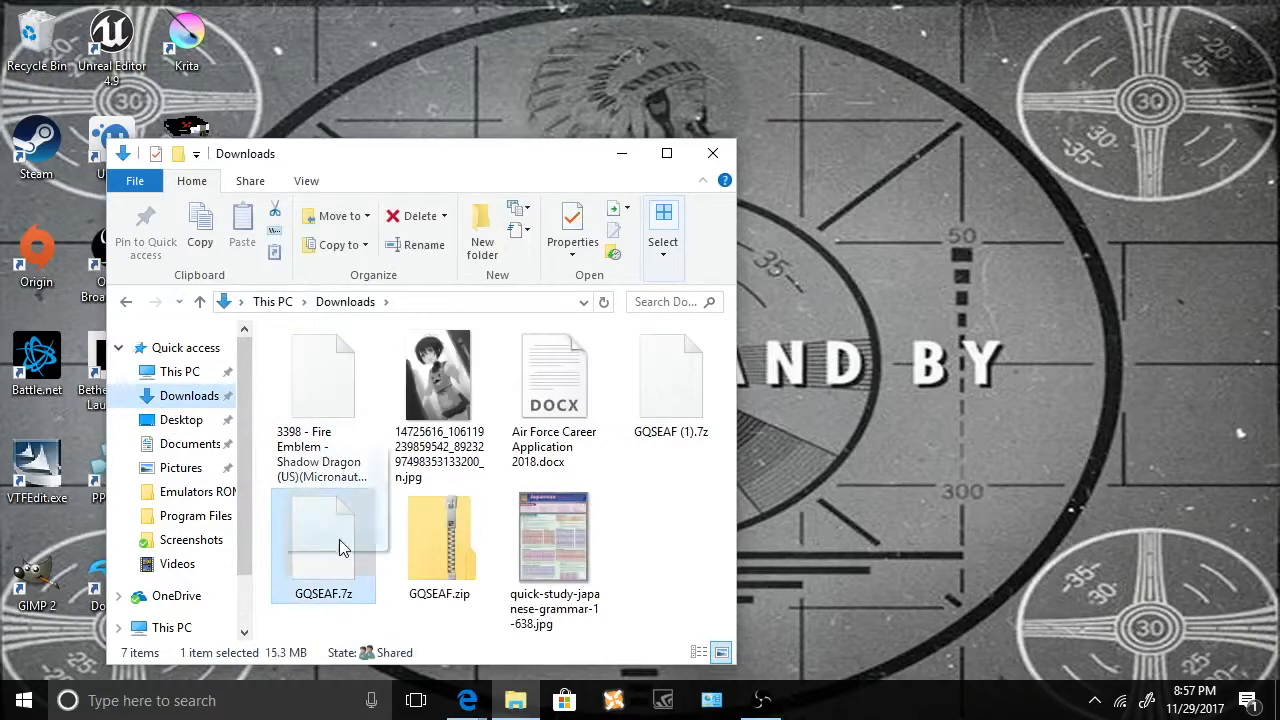
{"action": "left_click_drag", "start_coordinate": [323, 545], "coordinate": [937, 255]}
{"action": "type", "text": "online ex"}
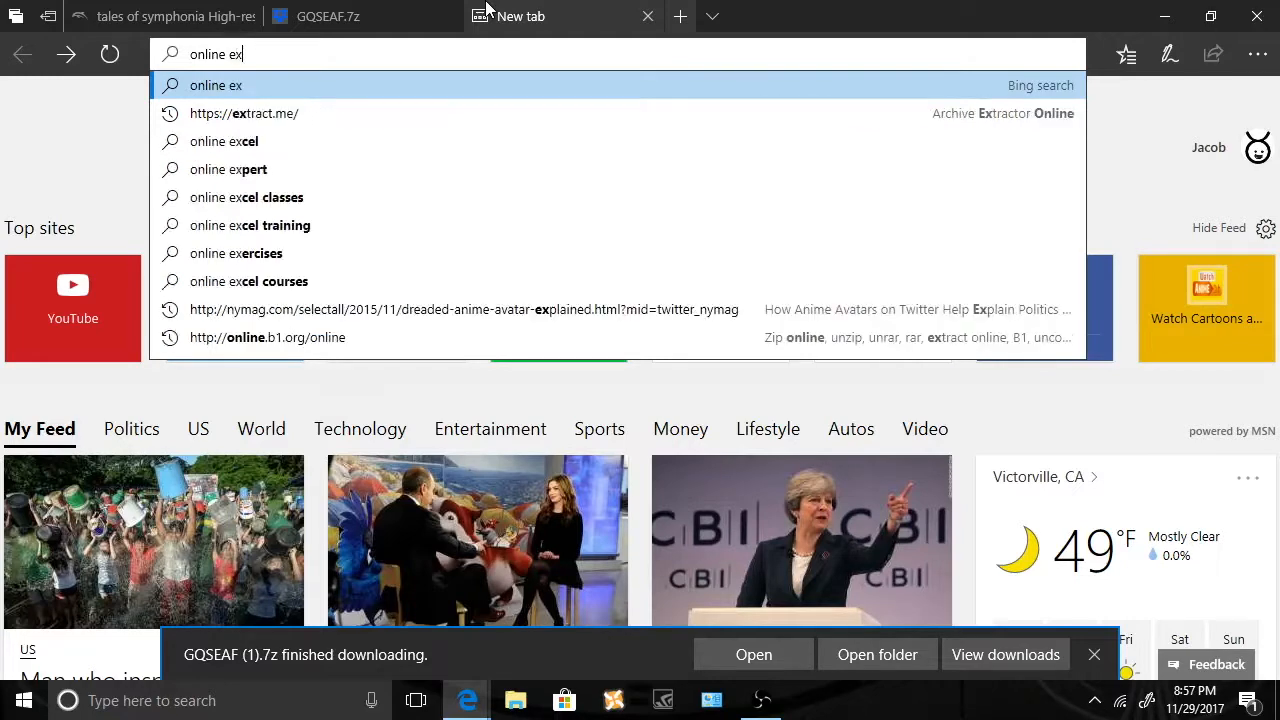
- Search the web for 'online extractor' and open an extractor result
{"action": "key", "text": "Return"}
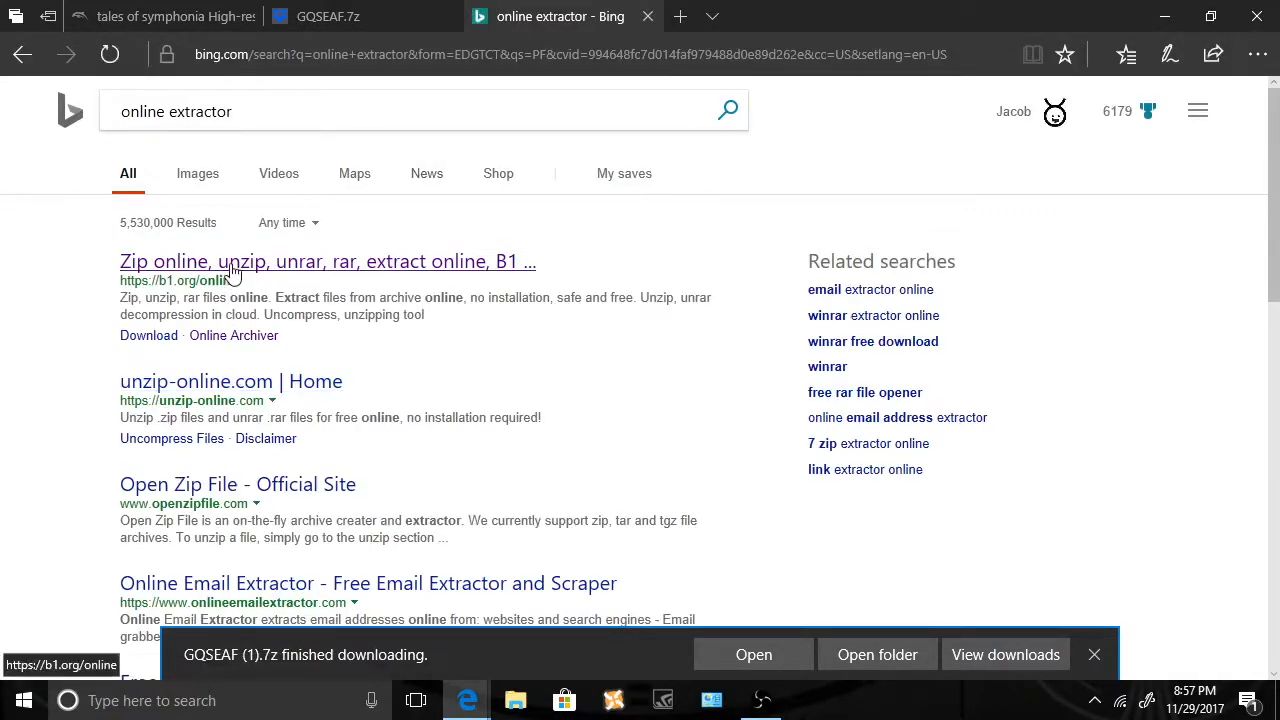
{"action": "mouse_move", "coordinate": [248, 382]}
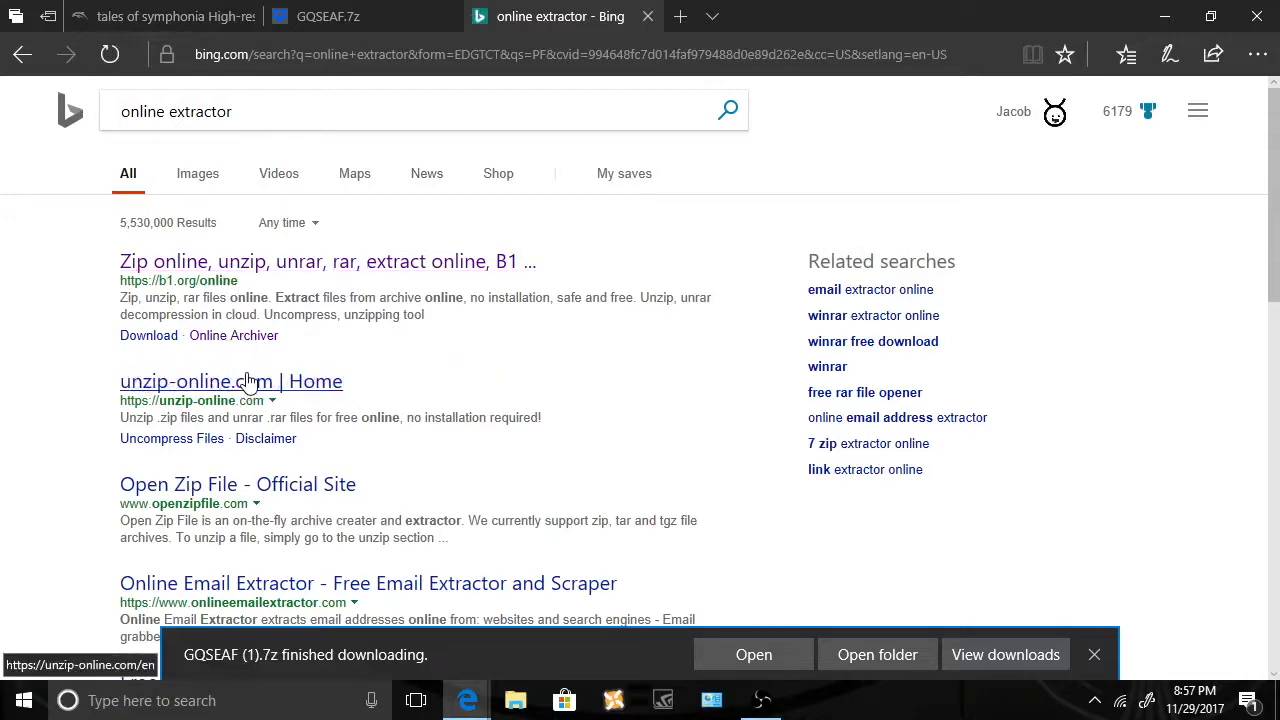
{"action": "left_click", "coordinate": [231, 381]}
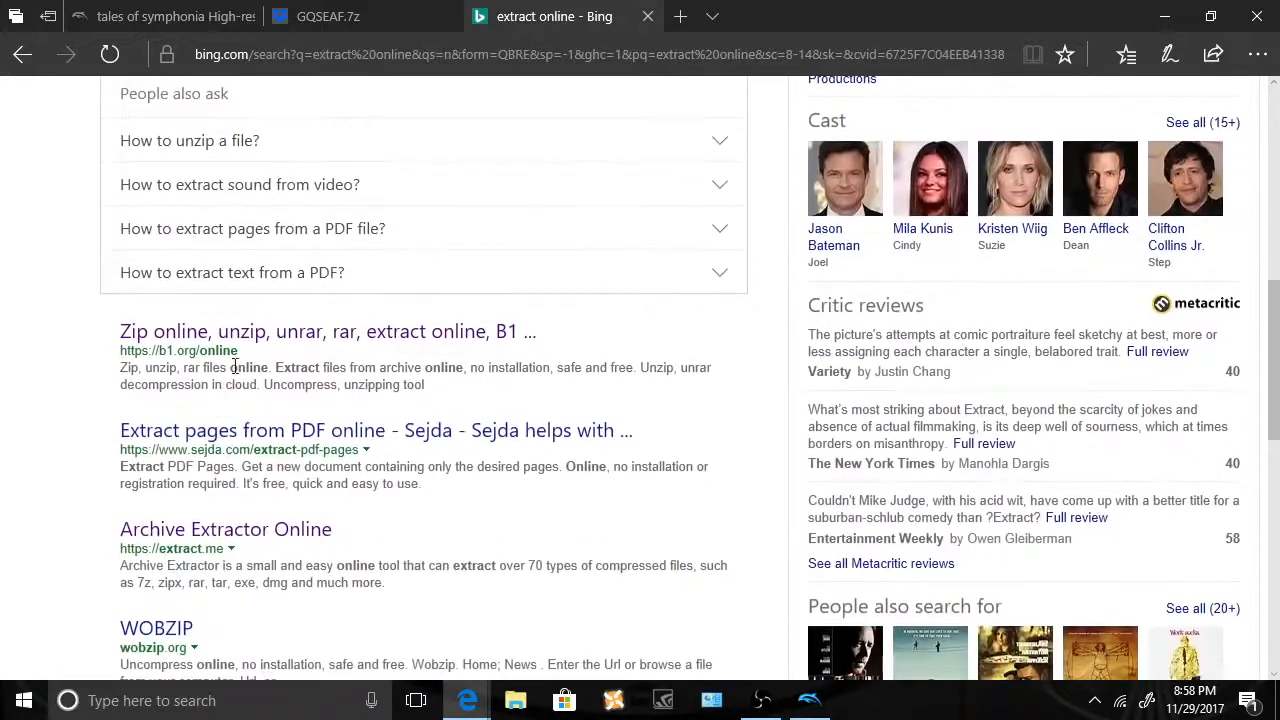
- Open extract.me and upload GQSEAF (1).7z from Downloads
{"action": "left_click", "coordinate": [225, 529]}
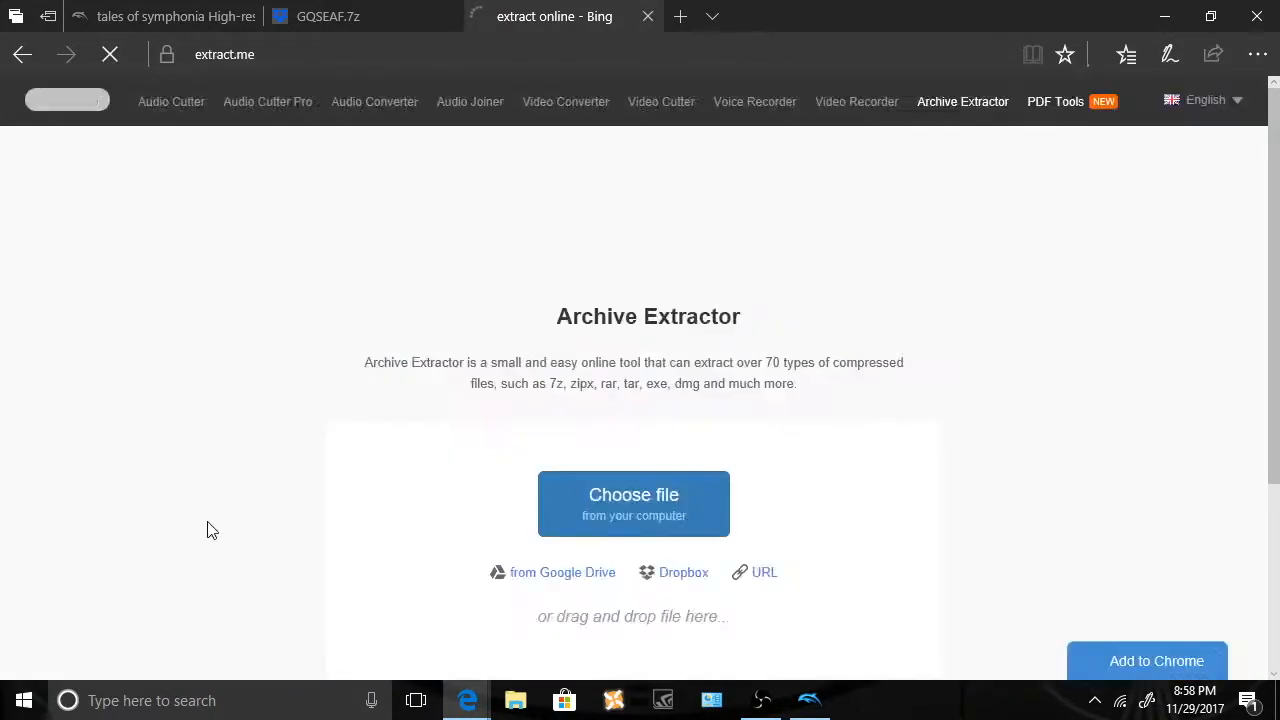
{"action": "left_click", "coordinate": [633, 504]}
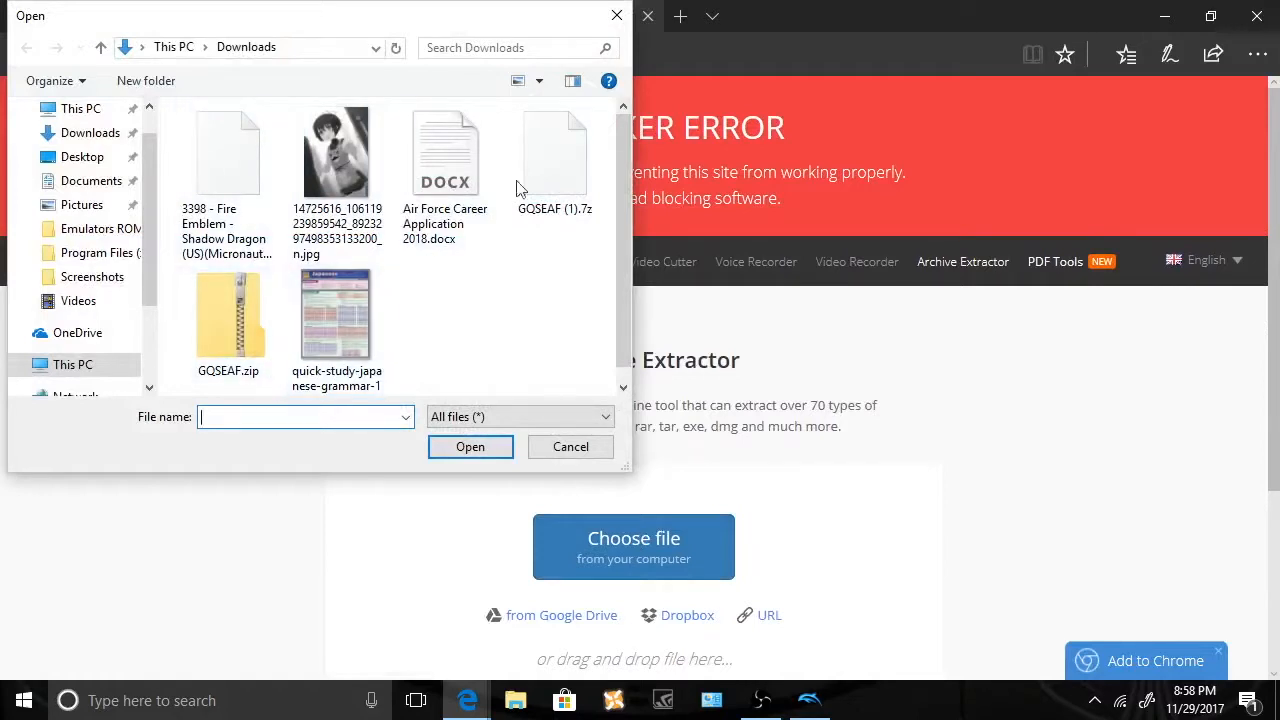
{"action": "left_click", "coordinate": [82, 156]}
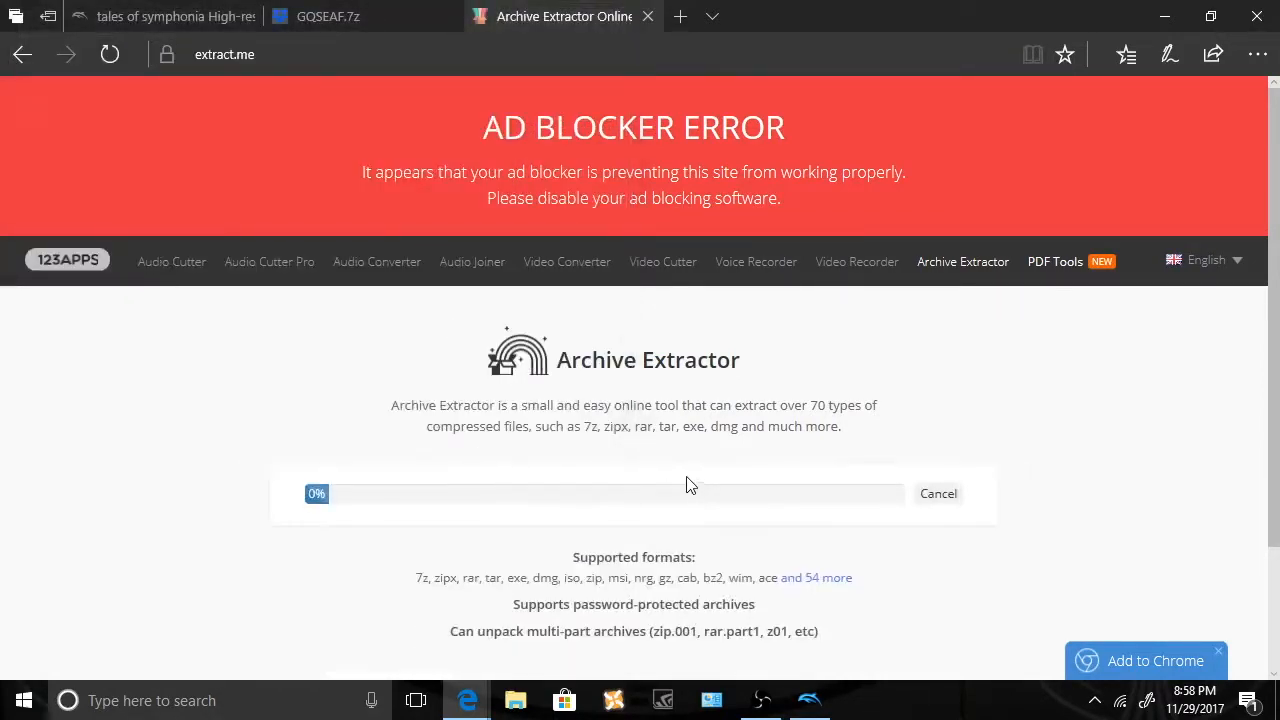
{"action": "mouse_move", "coordinate": [630, 473]}
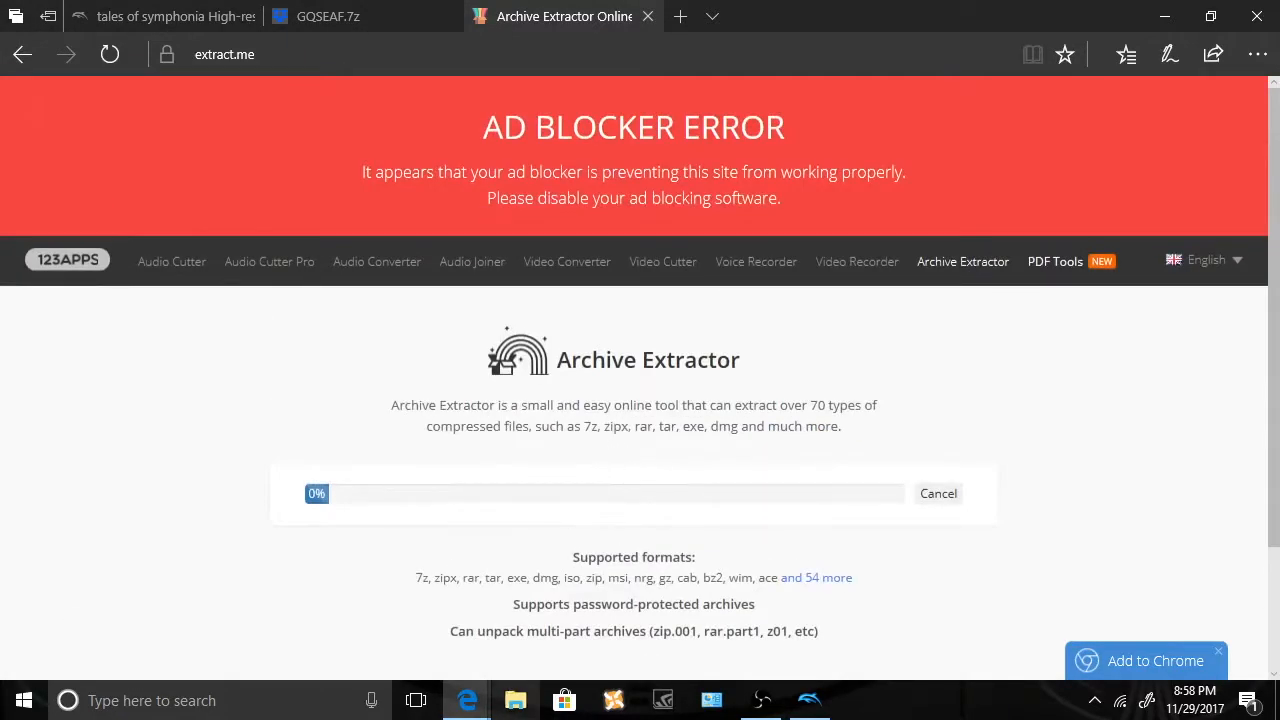
- Browse to Documents\Dolphin Emulator and into its Load folder
{"action": "left_click", "coordinate": [515, 700]}
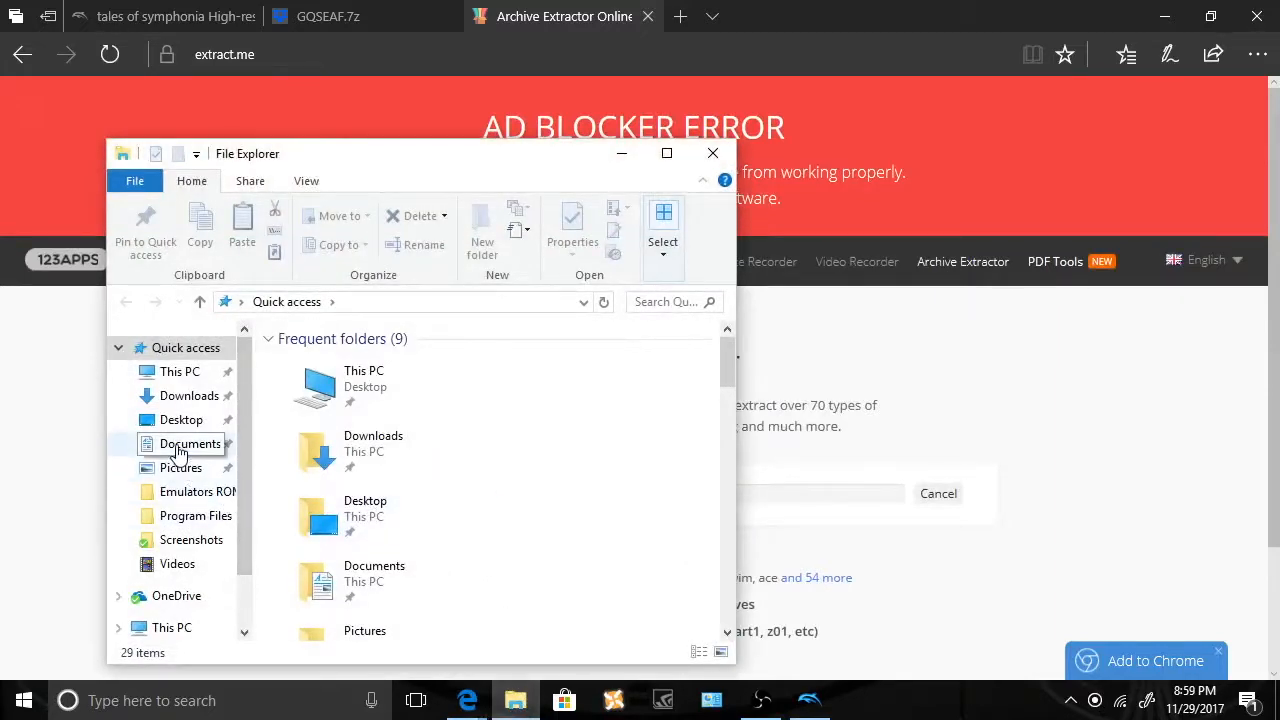
{"action": "left_click", "coordinate": [190, 443]}
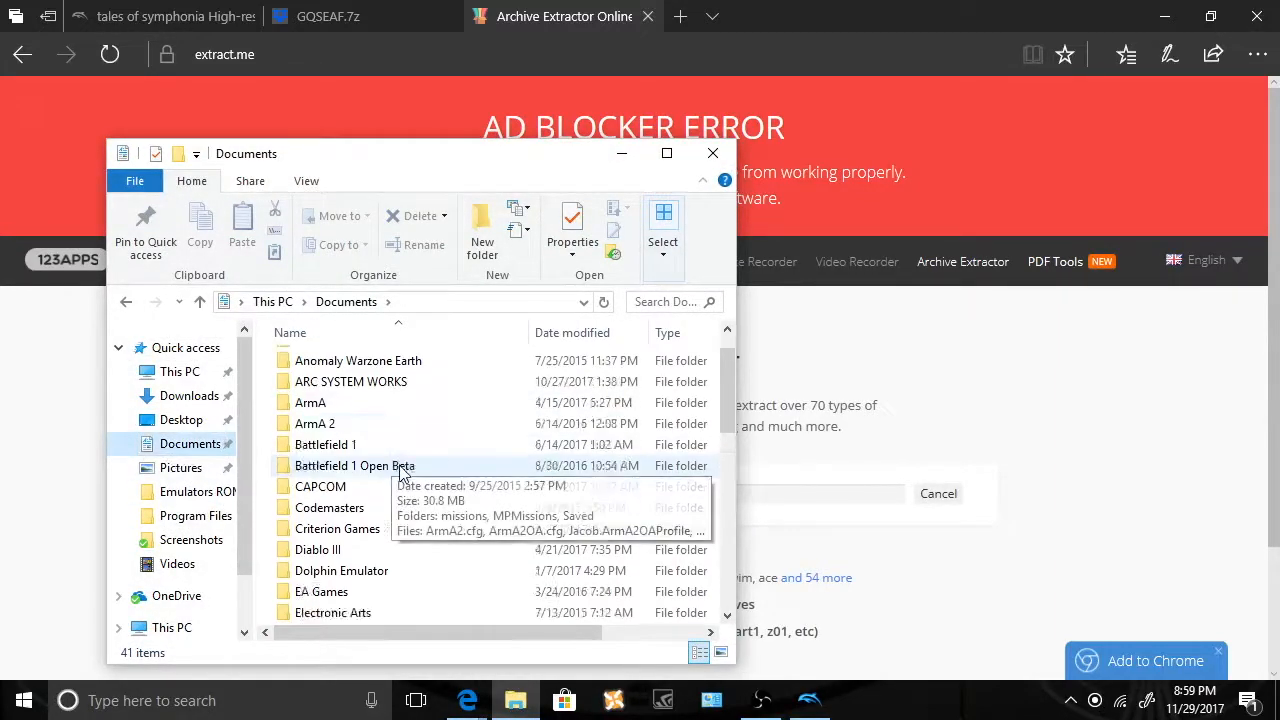
{"action": "scroll", "scroll_direction": "down", "scroll_amount": 3}
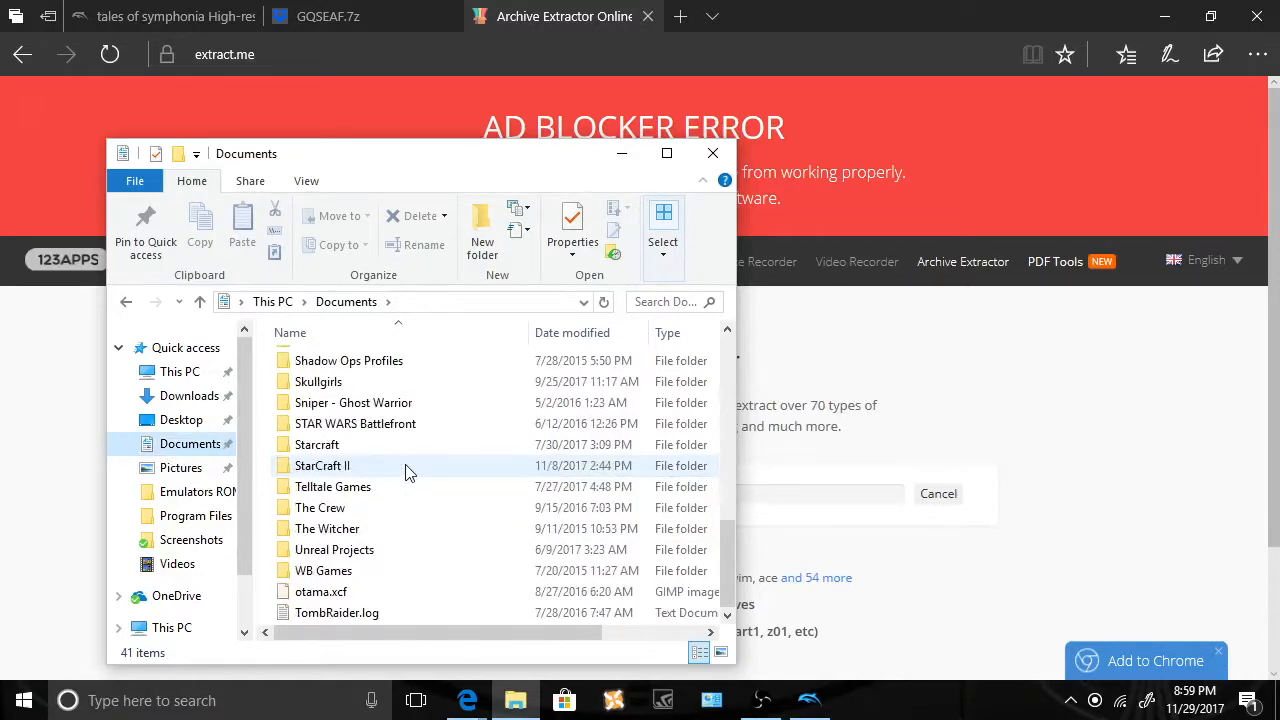
{"action": "scroll", "scroll_direction": "up", "scroll_amount": 3}
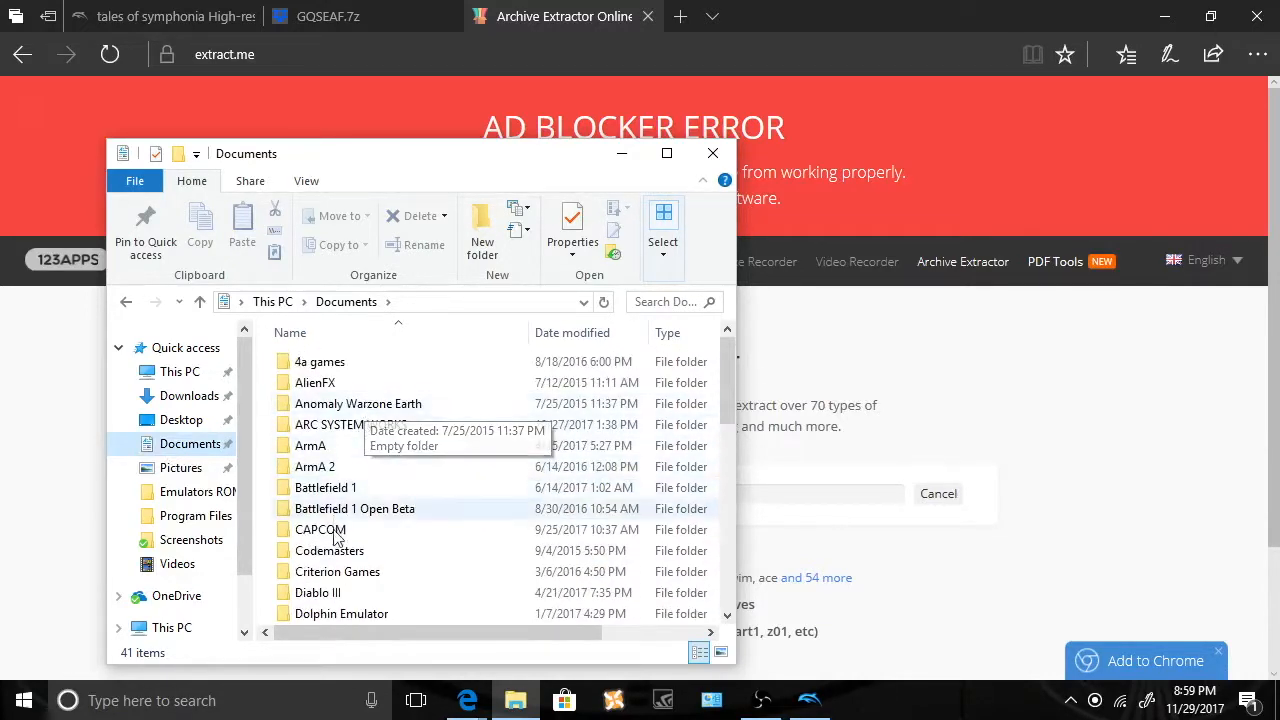
{"action": "mouse_move", "coordinate": [341, 613]}
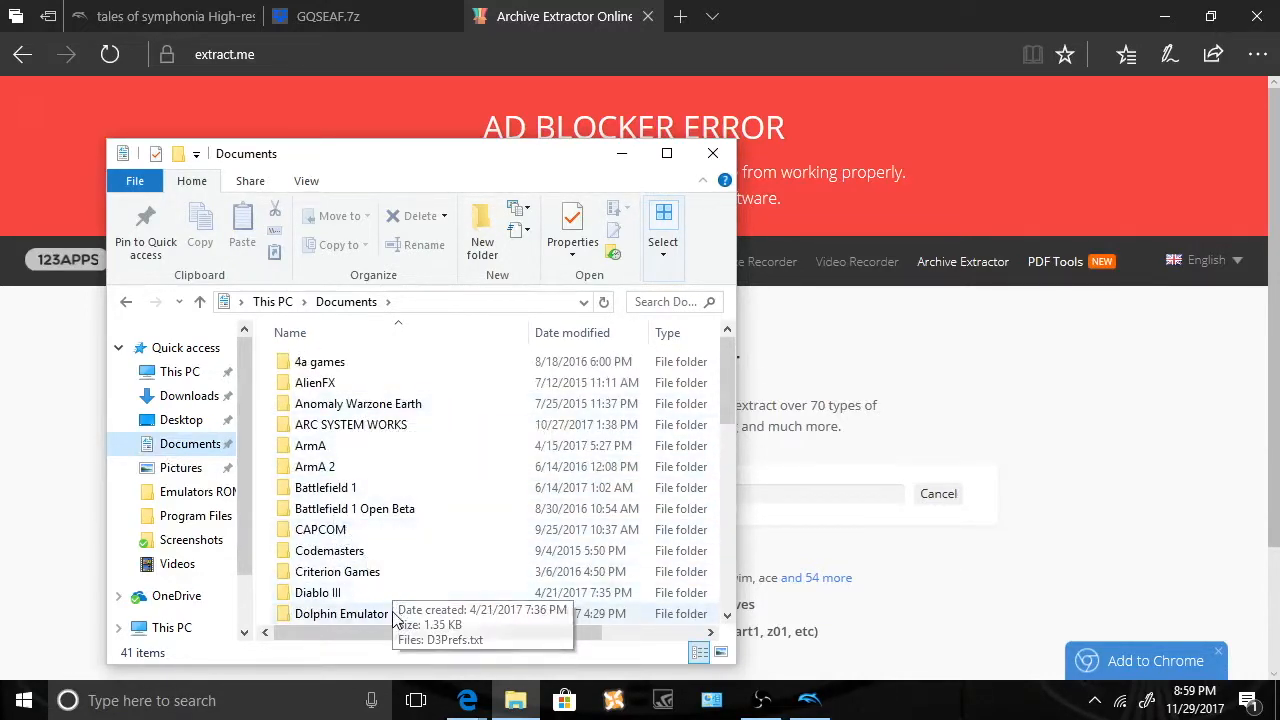
{"action": "double_click", "coordinate": [340, 613]}
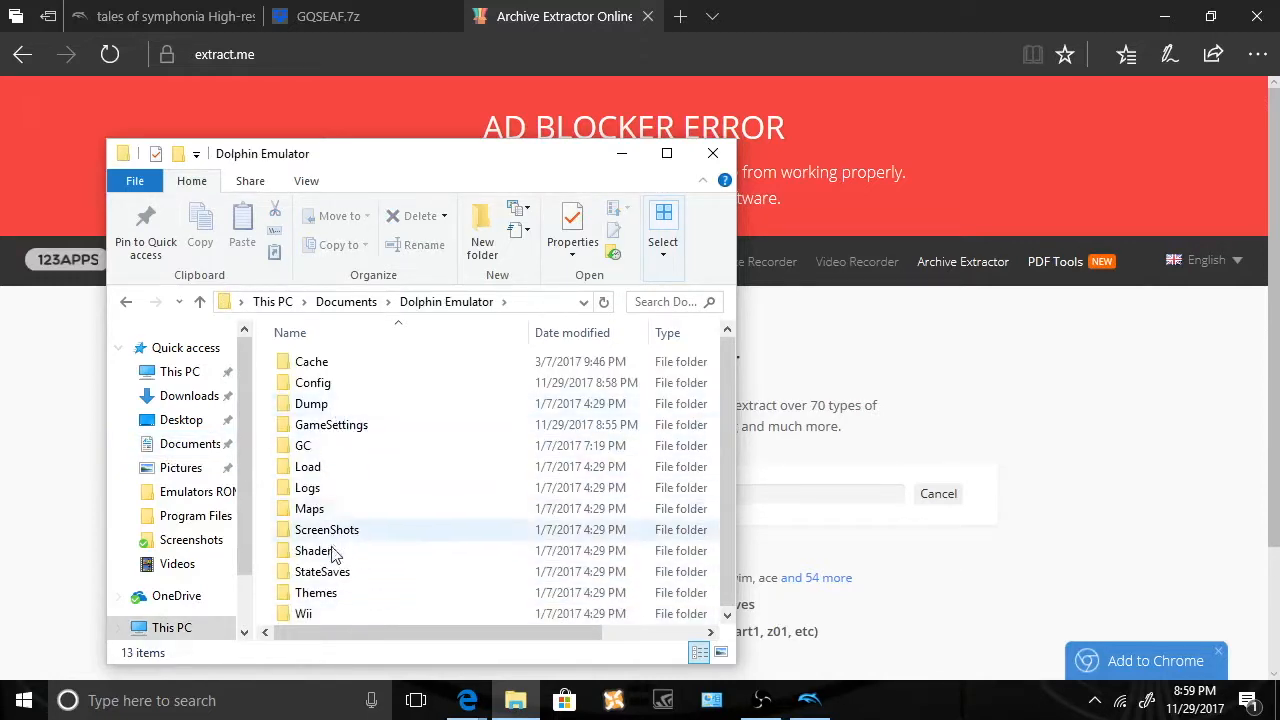
{"action": "double_click", "coordinate": [307, 487]}
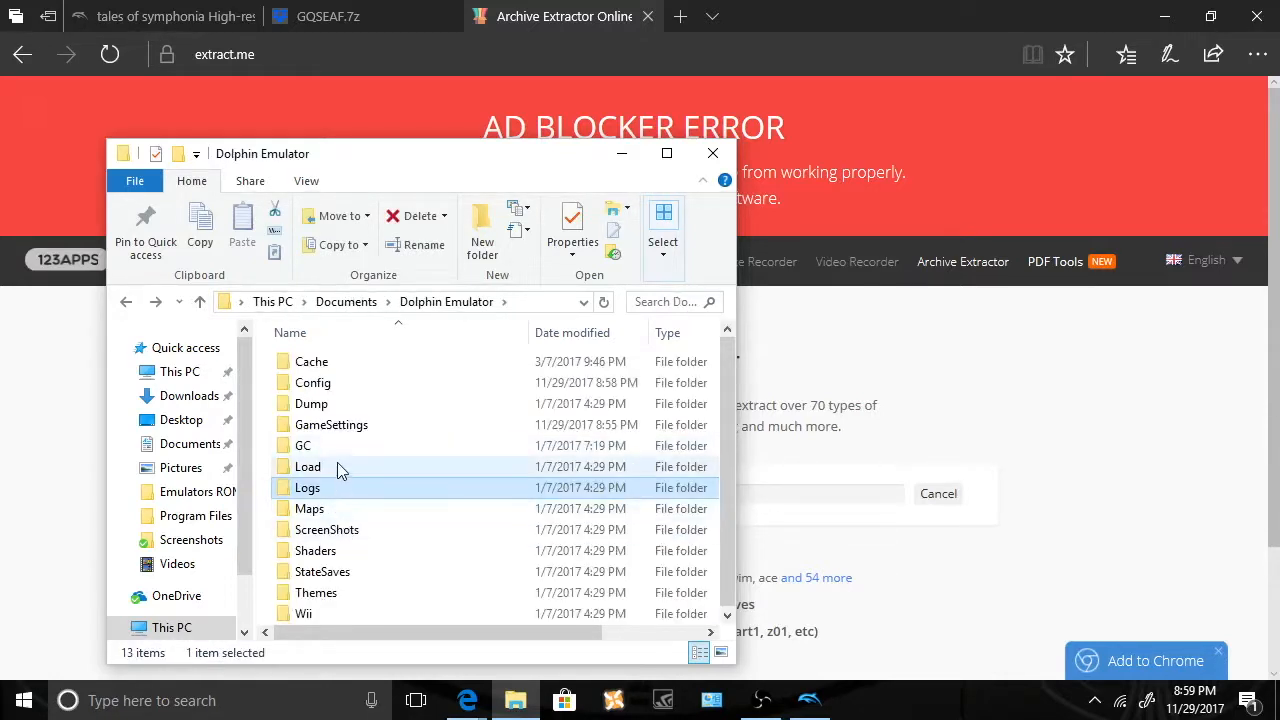
{"action": "double_click", "coordinate": [307, 466]}
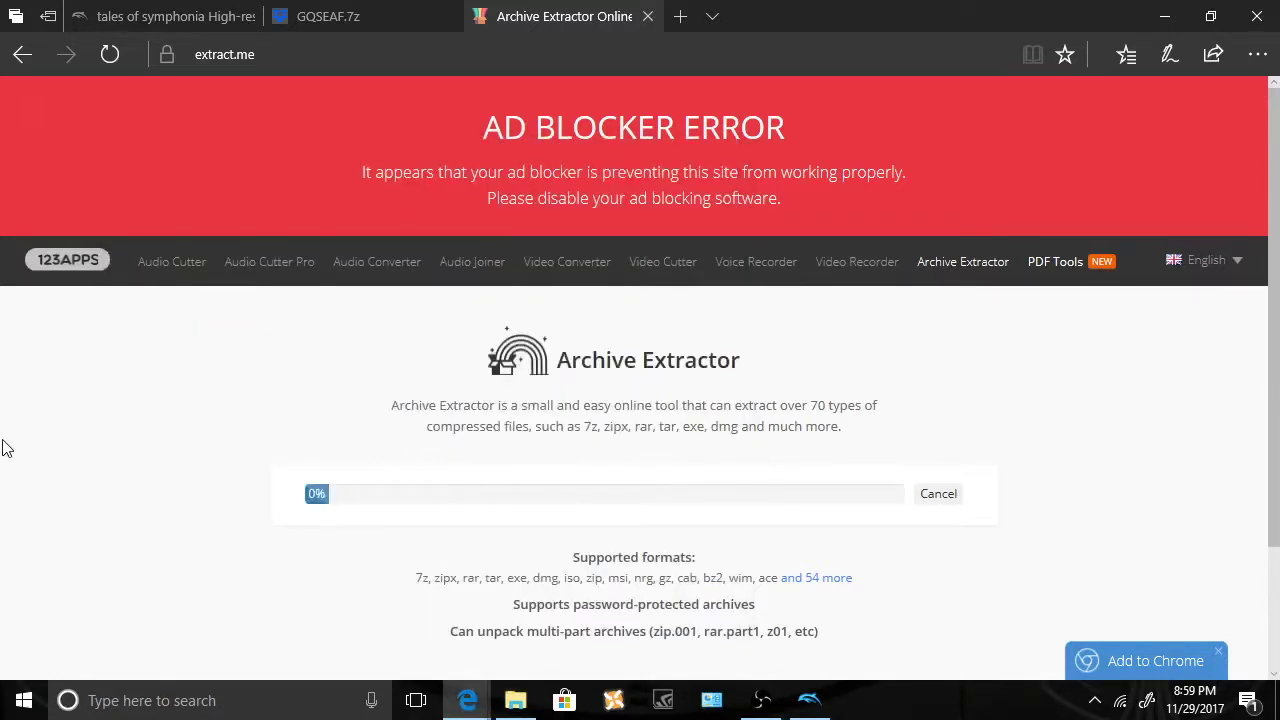
{"action": "mouse_move", "coordinate": [603, 477]}
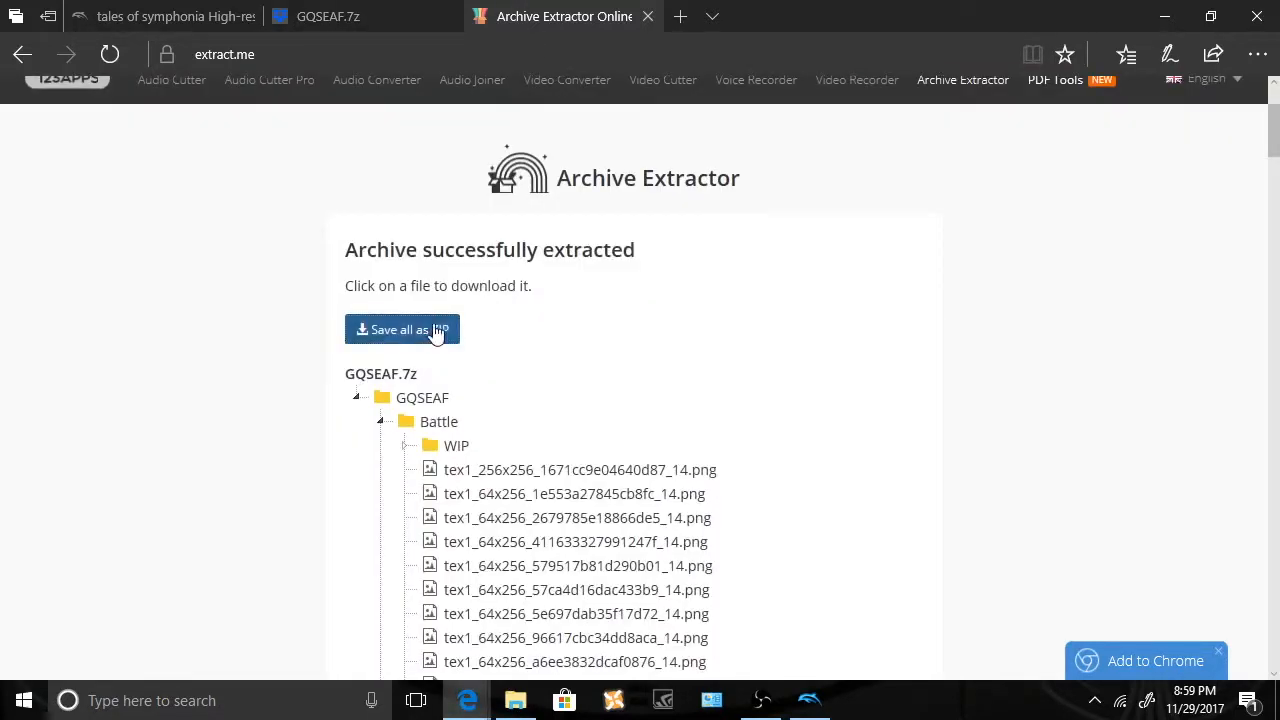
- Save all extracted GQSEAF files as a single zip
{"action": "left_click", "coordinate": [402, 329]}
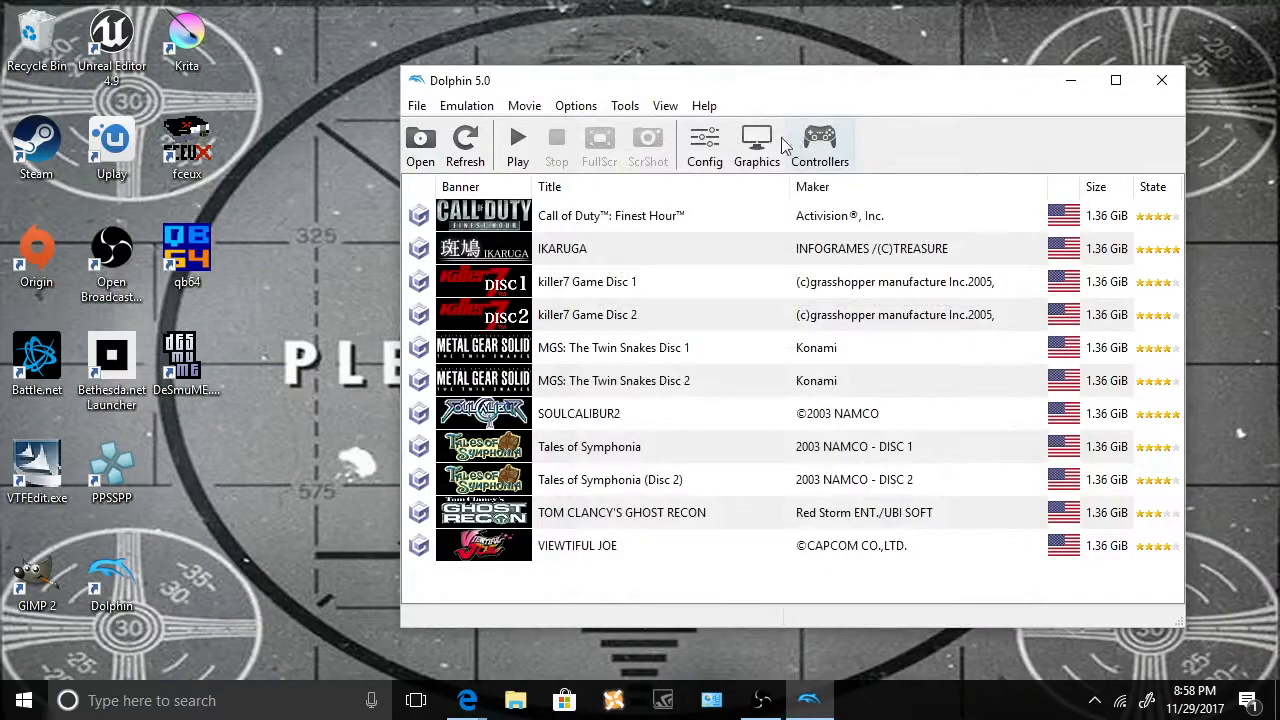
- Set the graphics aspect ratio to Stretch to Window
{"action": "left_click", "coordinate": [756, 145]}
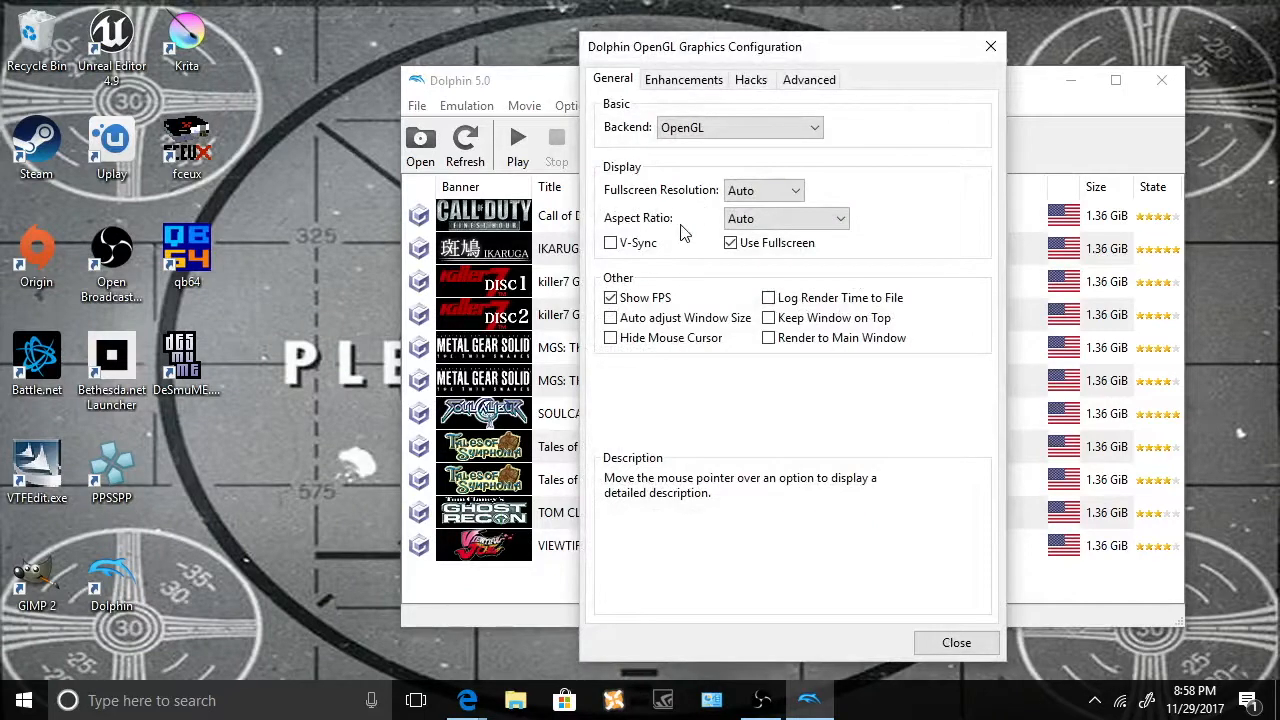
{"action": "mouse_move", "coordinate": [730, 243]}
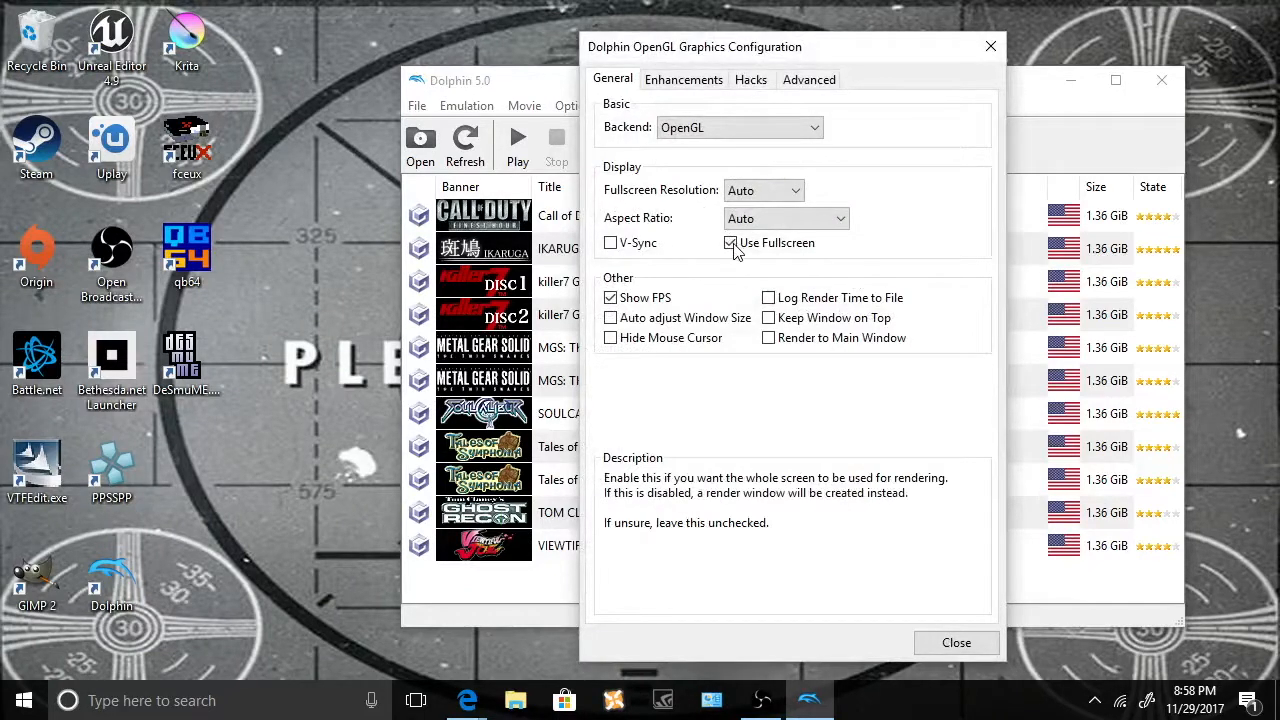
{"action": "mouse_move", "coordinate": [688, 250]}
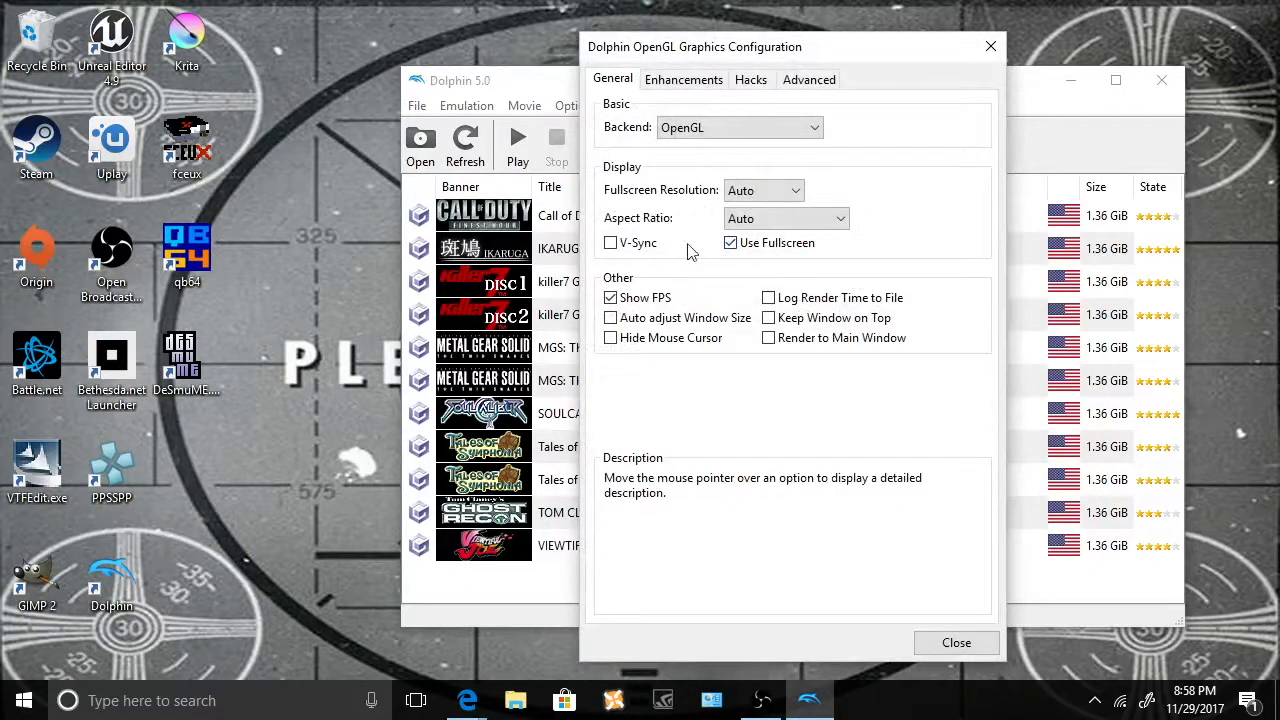
{"action": "mouse_move", "coordinate": [740, 218]}
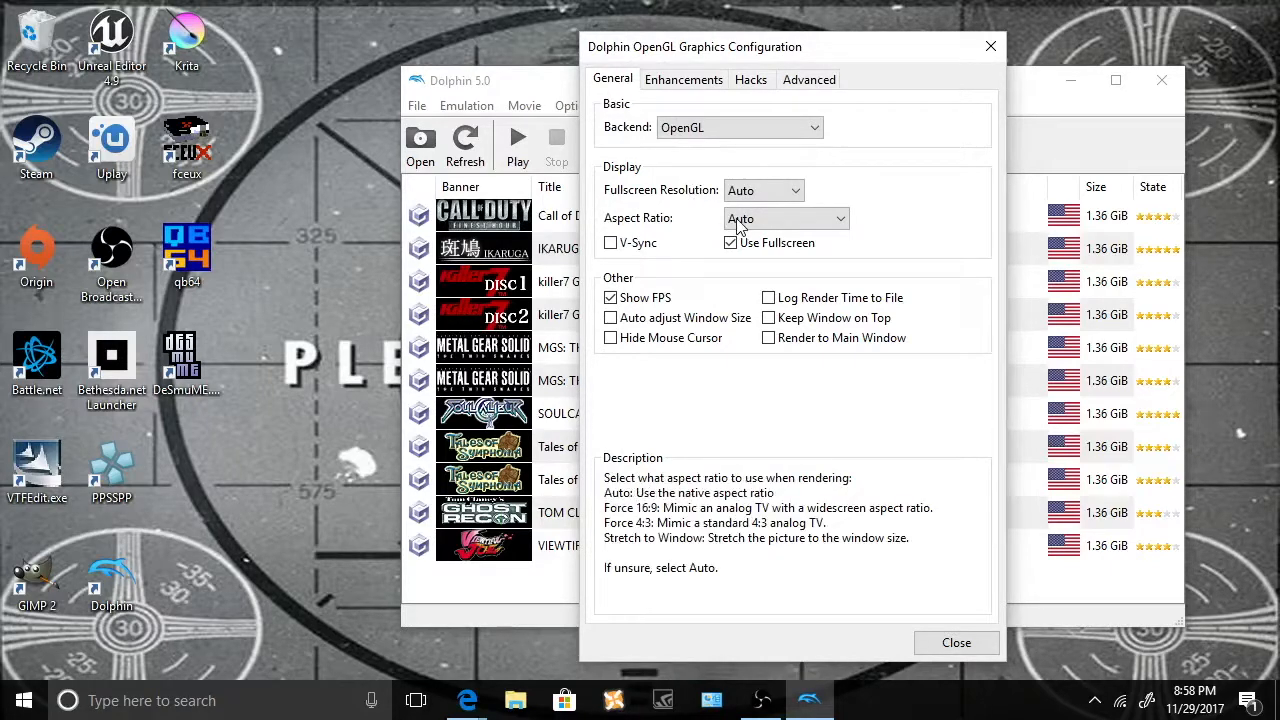
{"action": "left_click", "coordinate": [785, 218]}
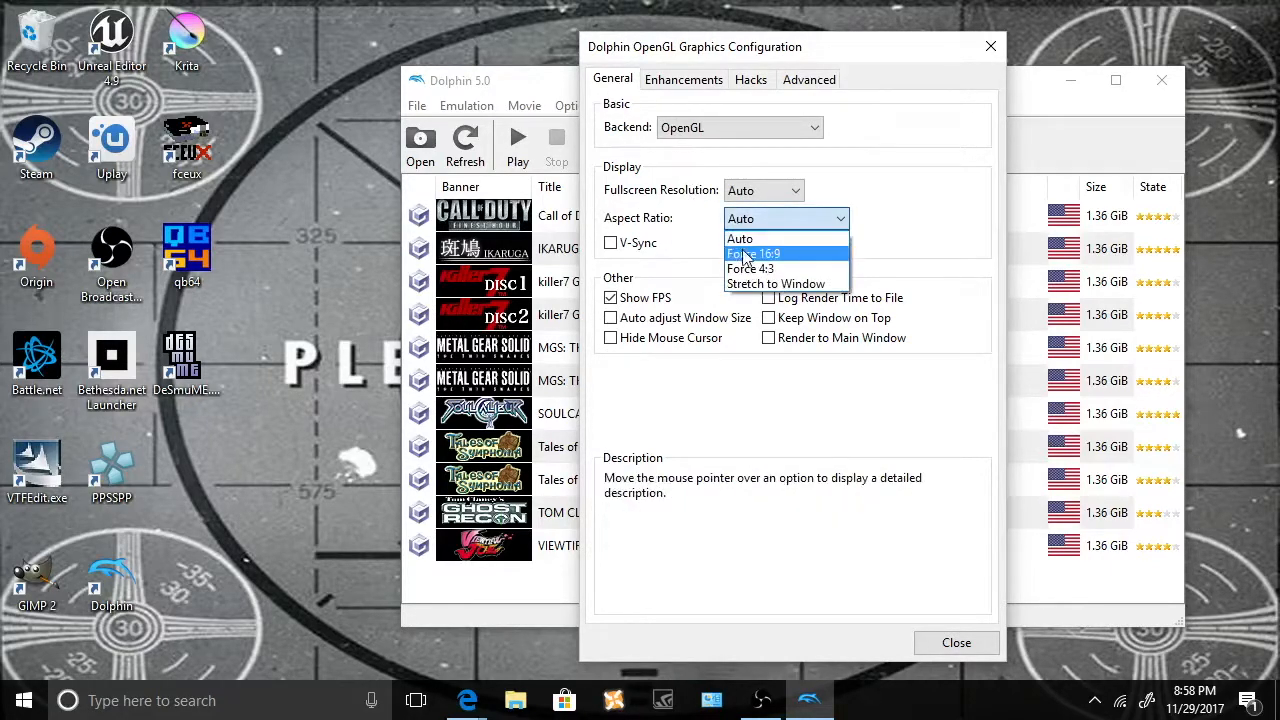
{"action": "mouse_move", "coordinate": [750, 268]}
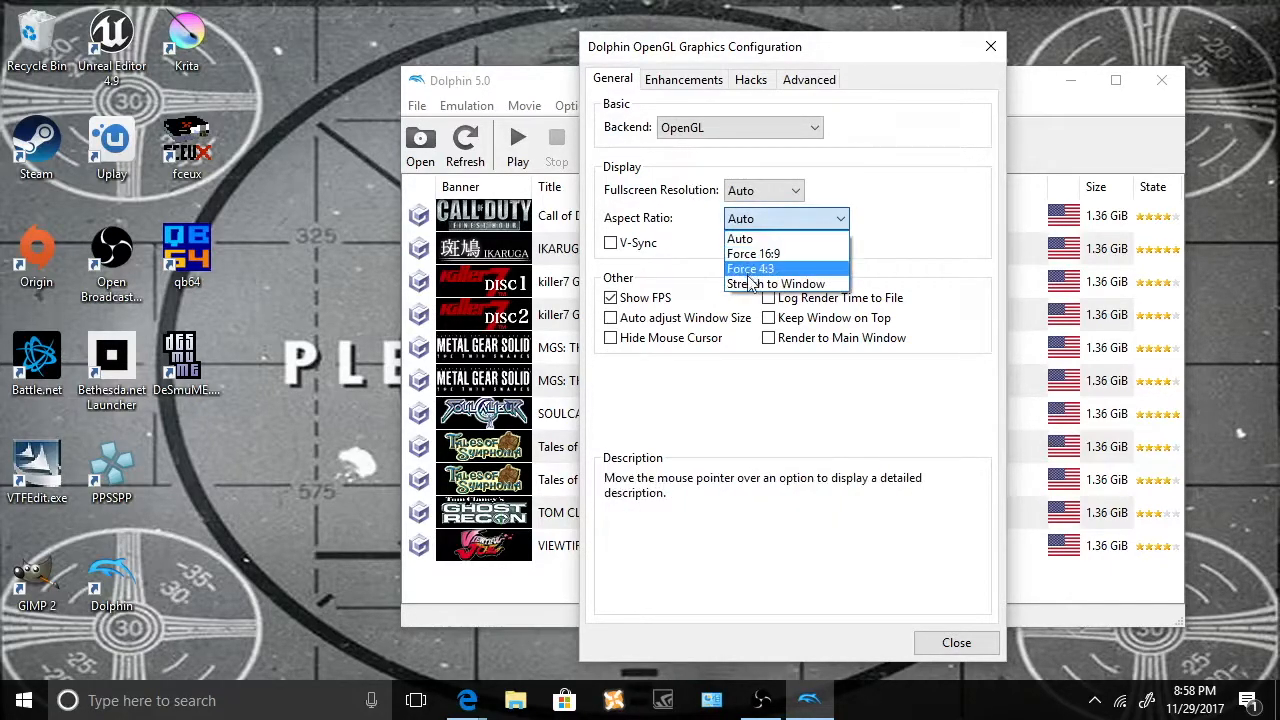
{"action": "left_click", "coordinate": [778, 283]}
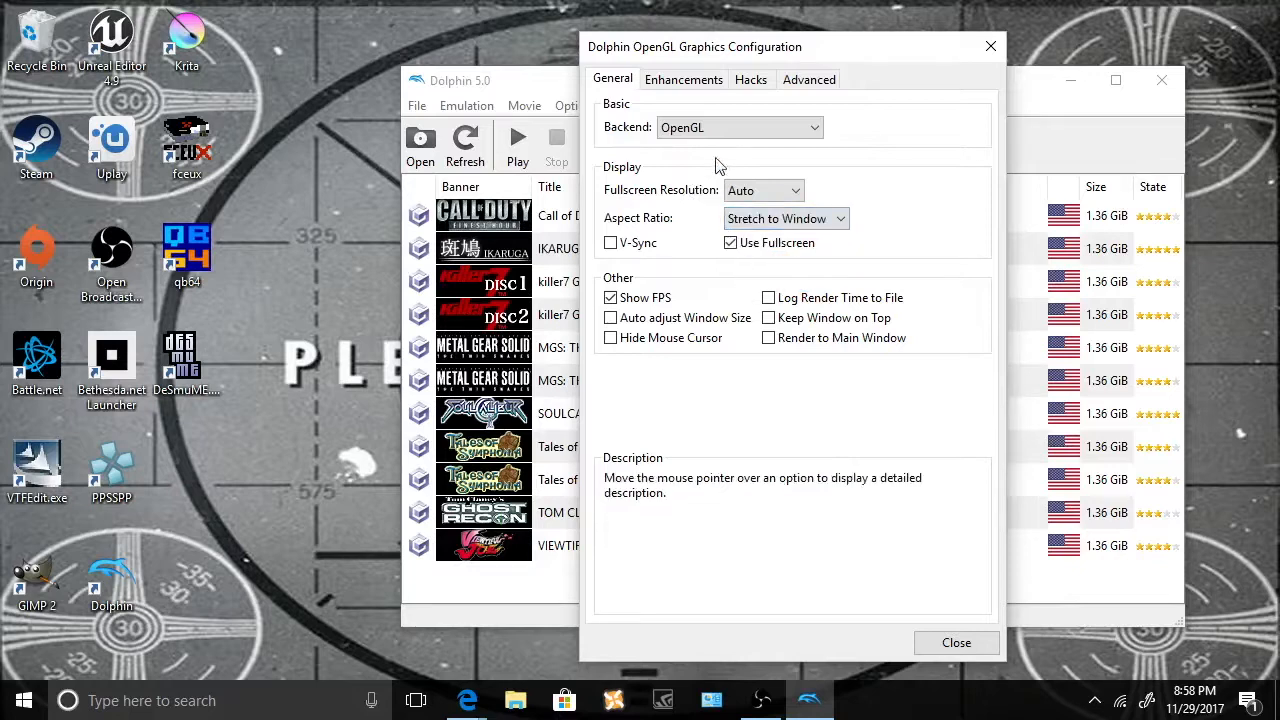
- Check the Enhancements and Hacks tabs and enable Load Custom Textures under Advanced
{"action": "left_click", "coordinate": [684, 79]}
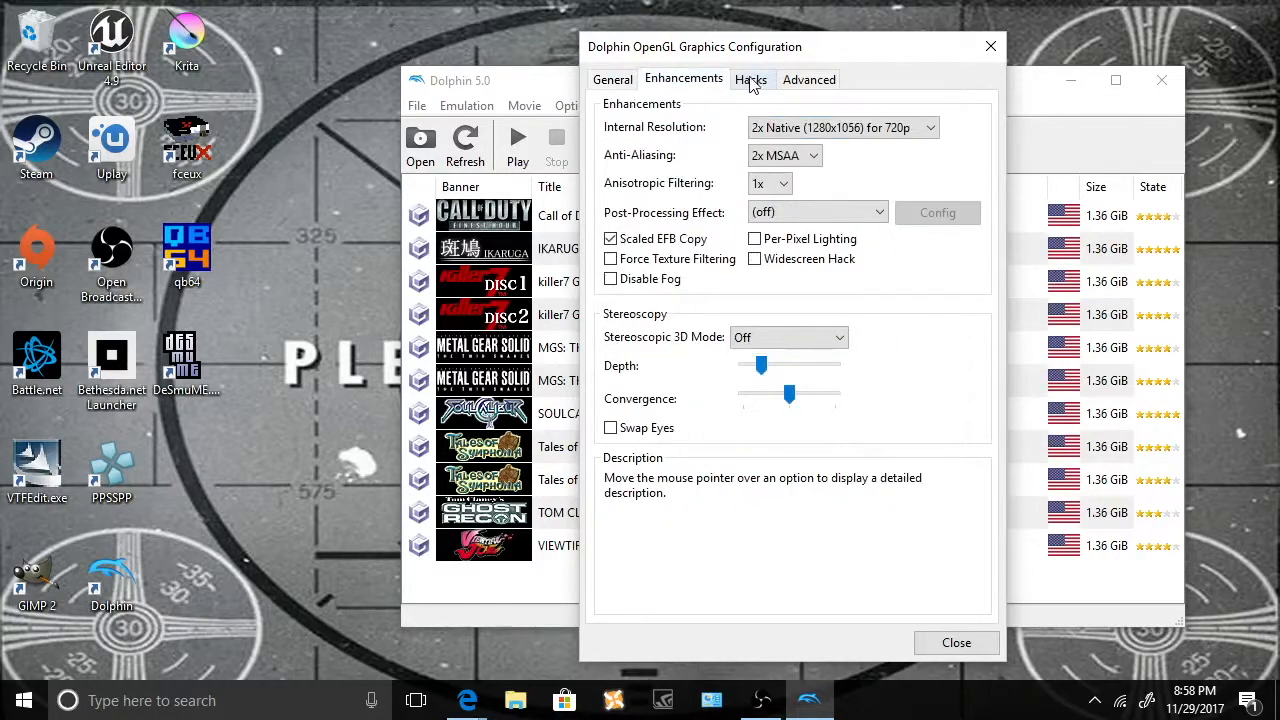
{"action": "left_click", "coordinate": [750, 79]}
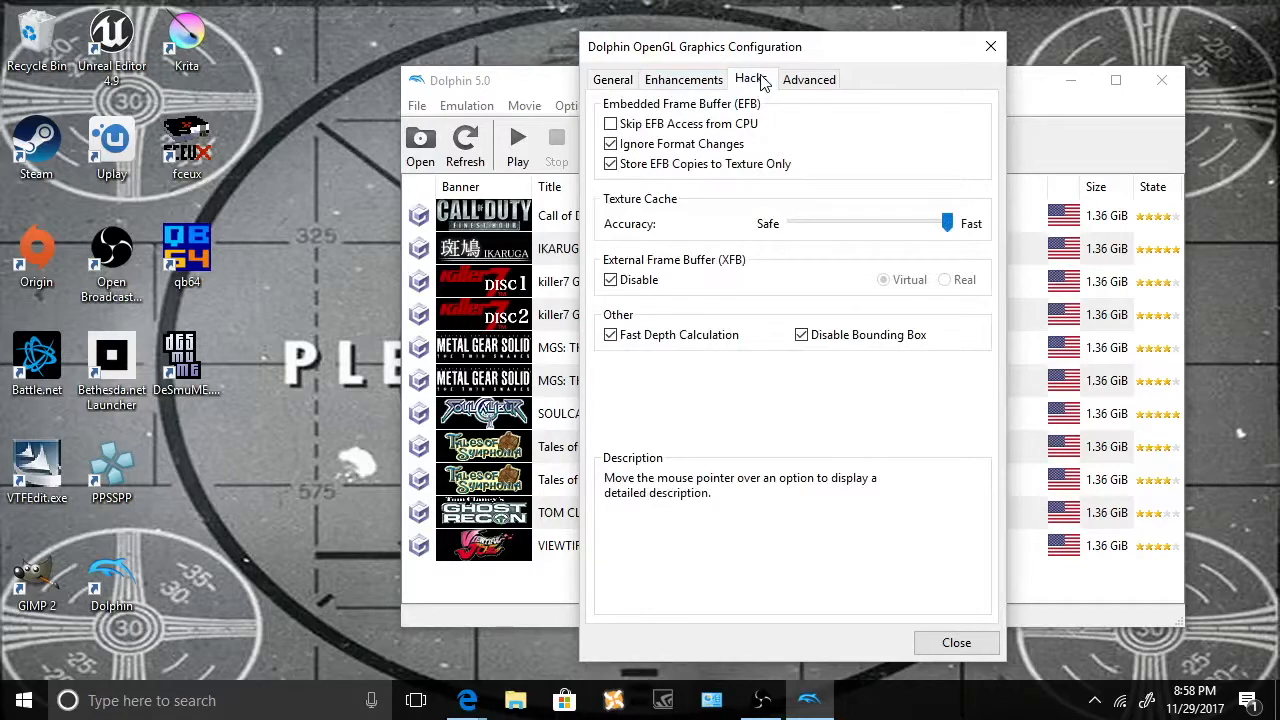
{"action": "left_click", "coordinate": [808, 79]}
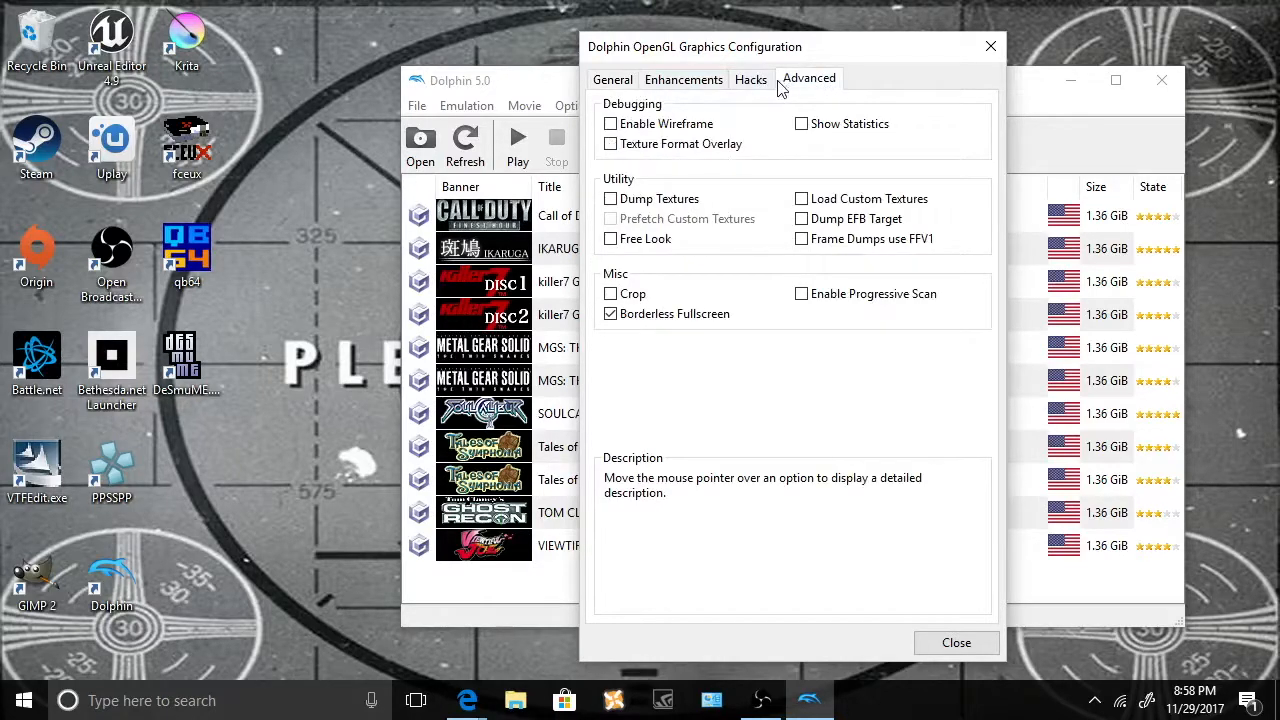
{"action": "mouse_move", "coordinate": [807, 198]}
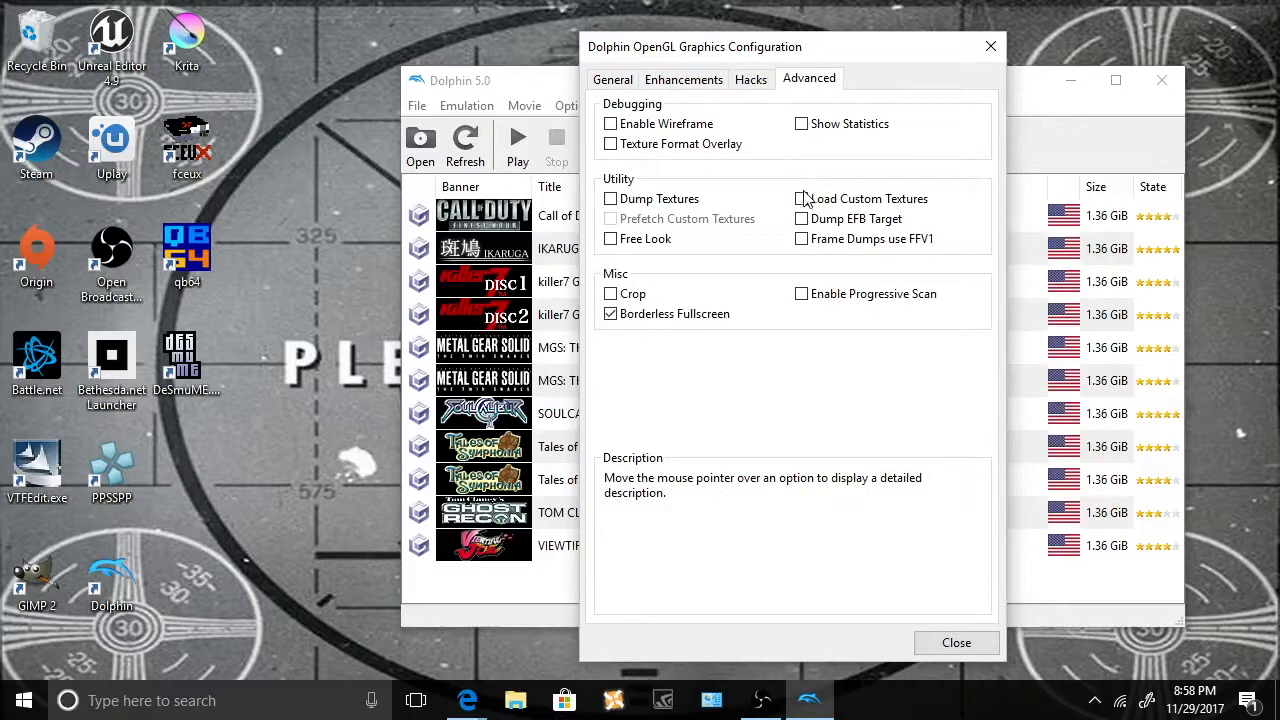
{"action": "left_click", "coordinate": [801, 198]}
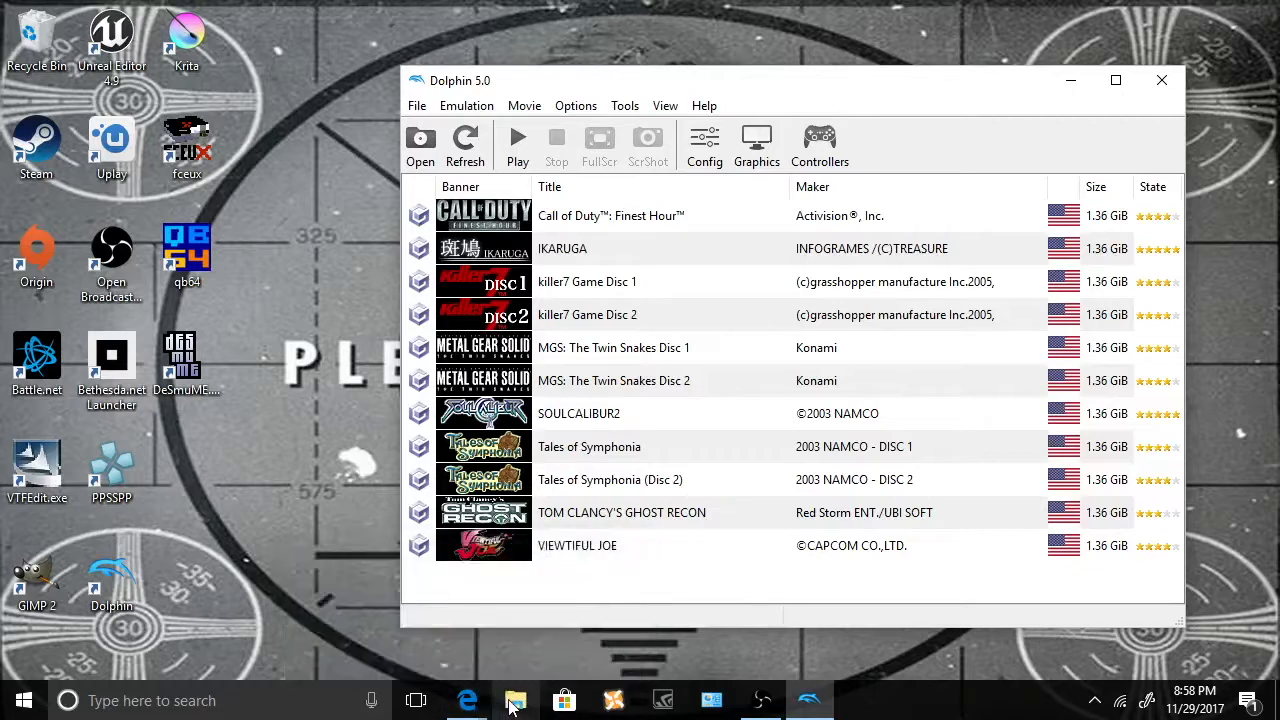
{"action": "mouse_move", "coordinate": [467, 700]}
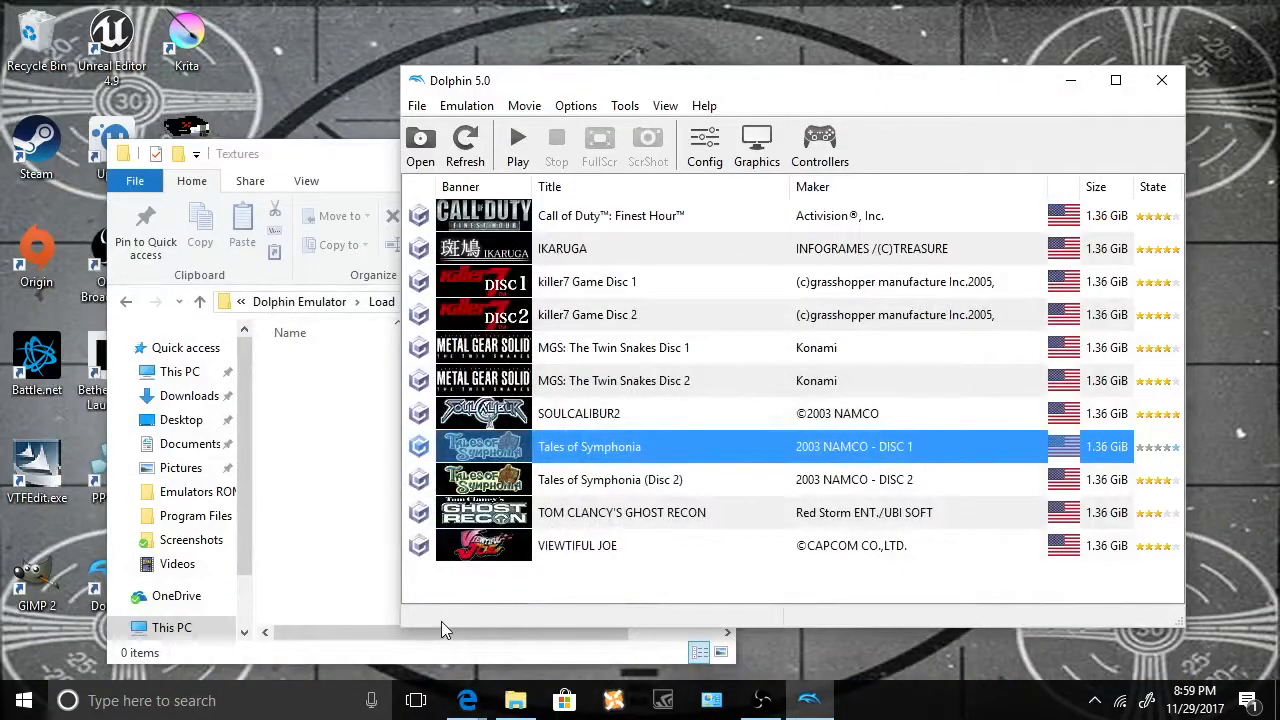
{"action": "mouse_move", "coordinate": [540, 453]}
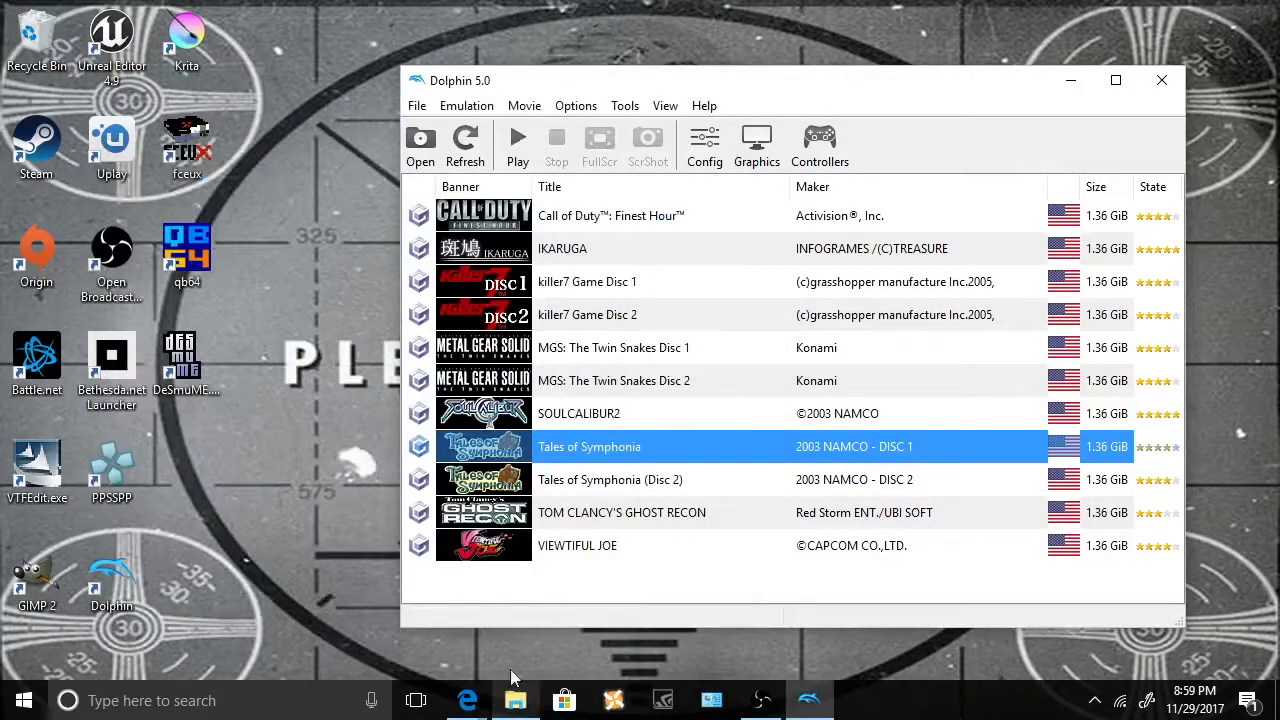
- Open GQSEAF.zip in a new Explorer window, extract it to Load\Textures, and close the folder
{"action": "right_click", "coordinate": [515, 700]}
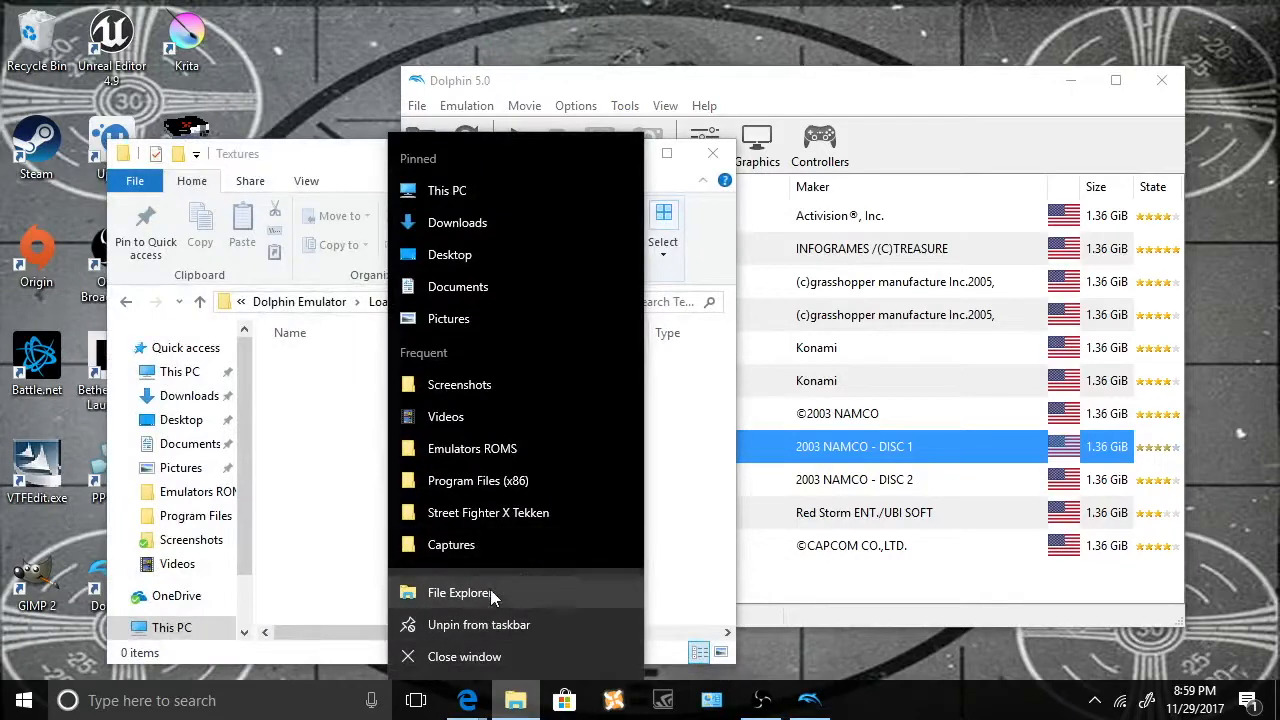
{"action": "left_click", "coordinate": [457, 222]}
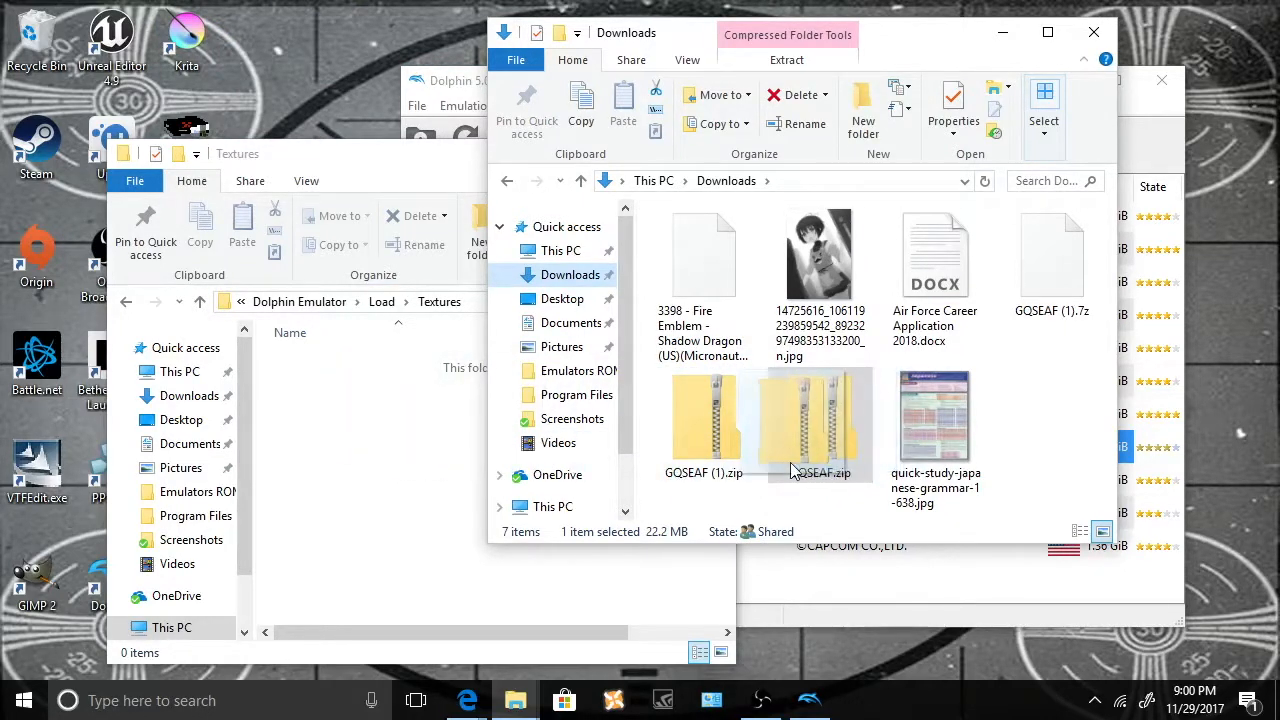
{"action": "double_click", "coordinate": [818, 420]}
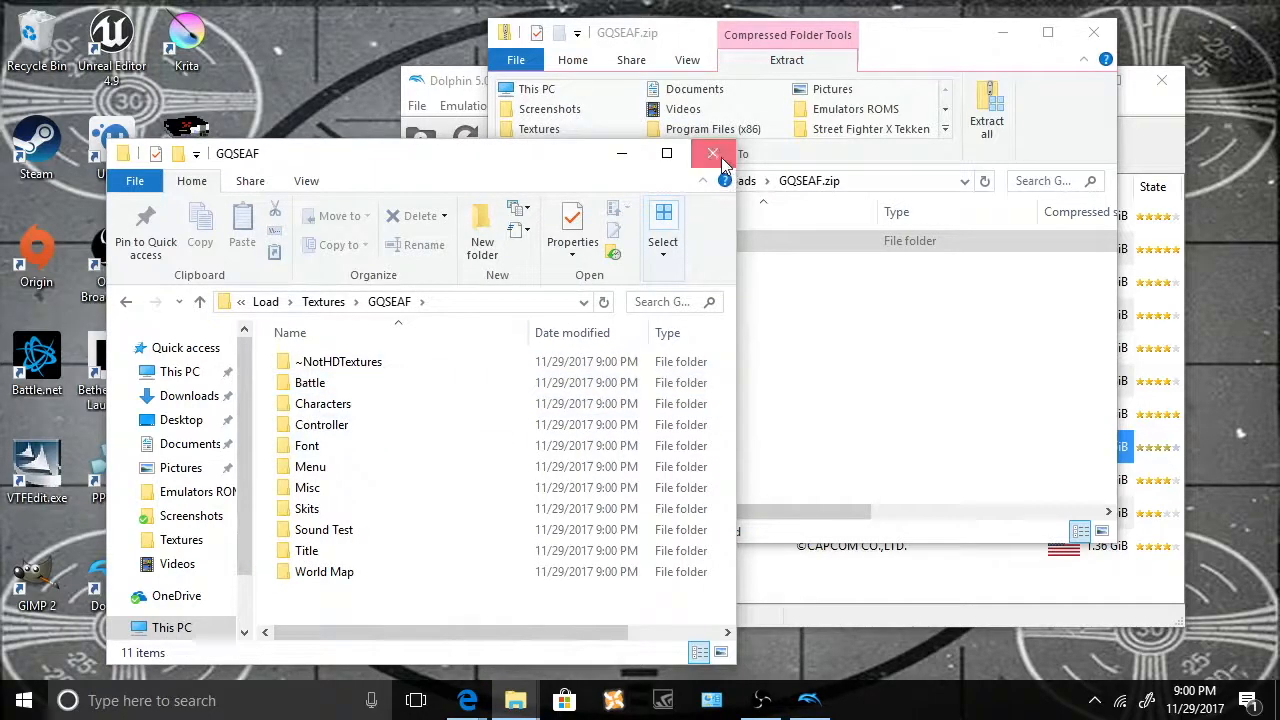
{"action": "left_click", "coordinate": [712, 153]}
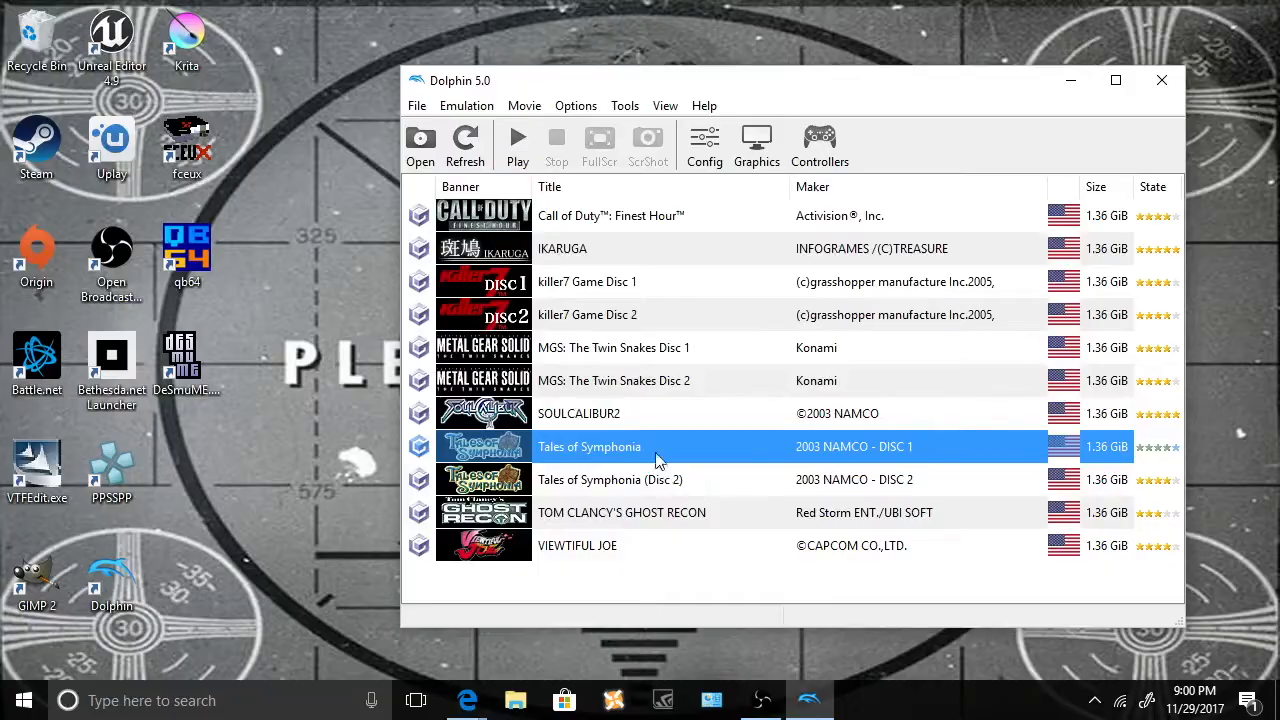
- Play Tales of Symphonia Disc 1 with HD textures at 60 FPS, then confirm stopping emulation
{"action": "double_click", "coordinate": [589, 446]}
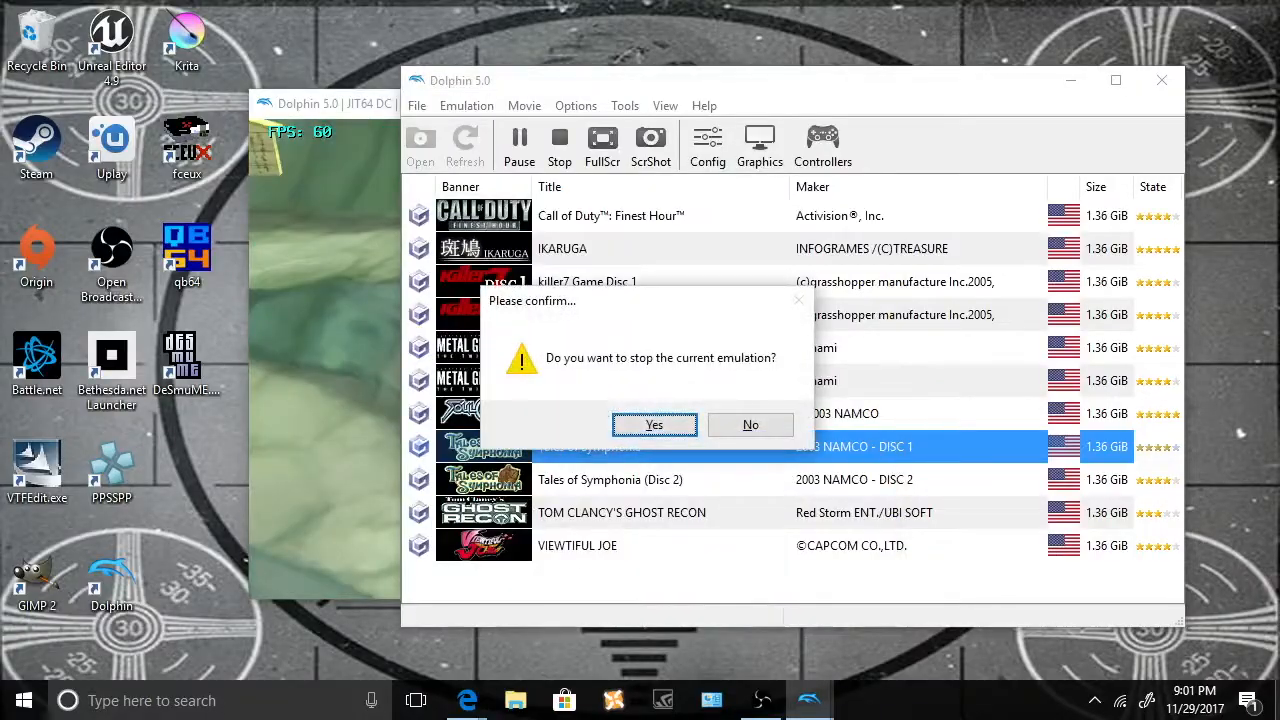
{"action": "left_click", "coordinate": [654, 424]}
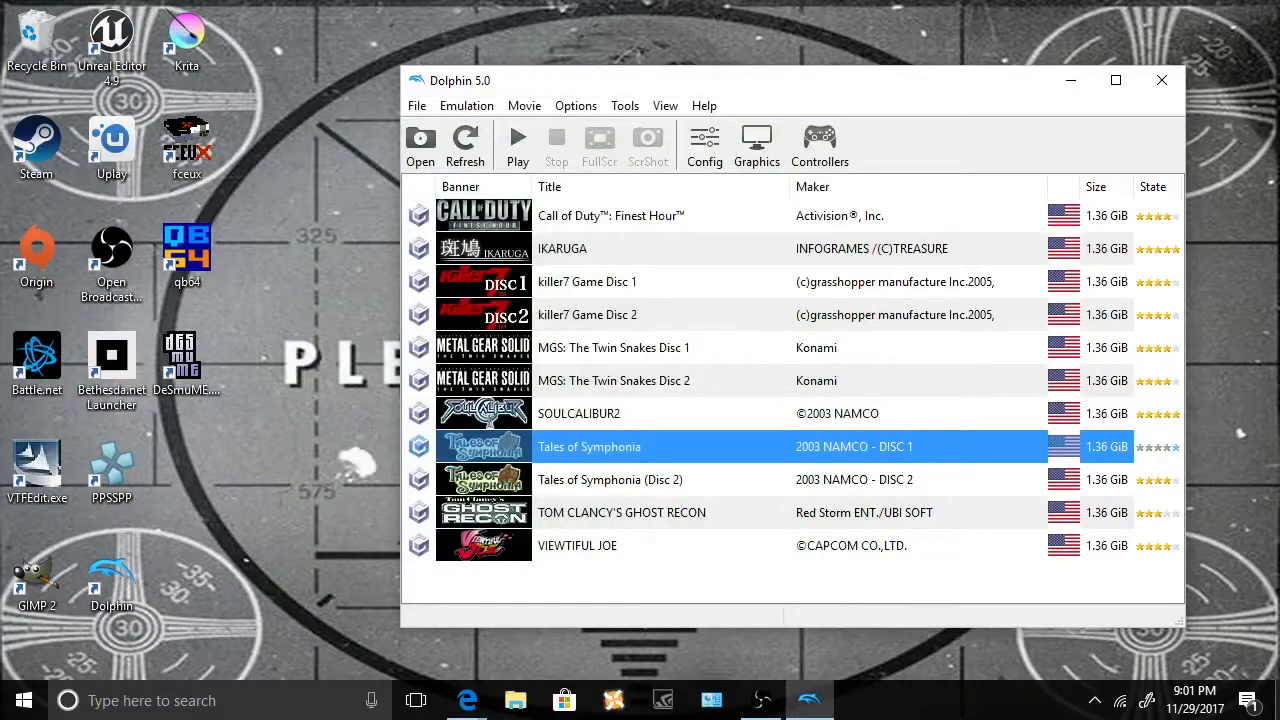